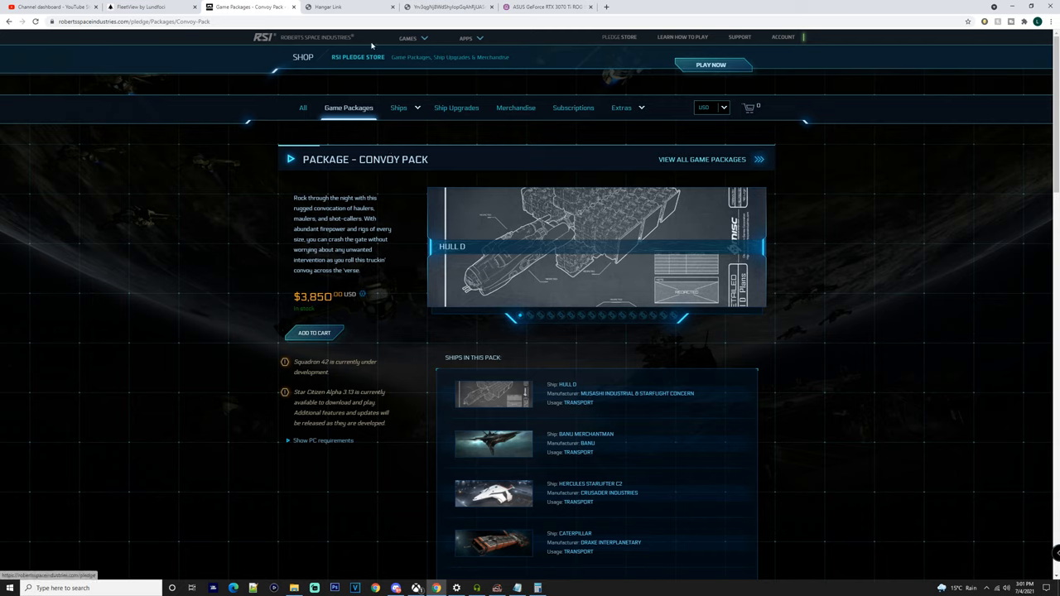
{"action": "mouse_move", "coordinate": [447, 6]}
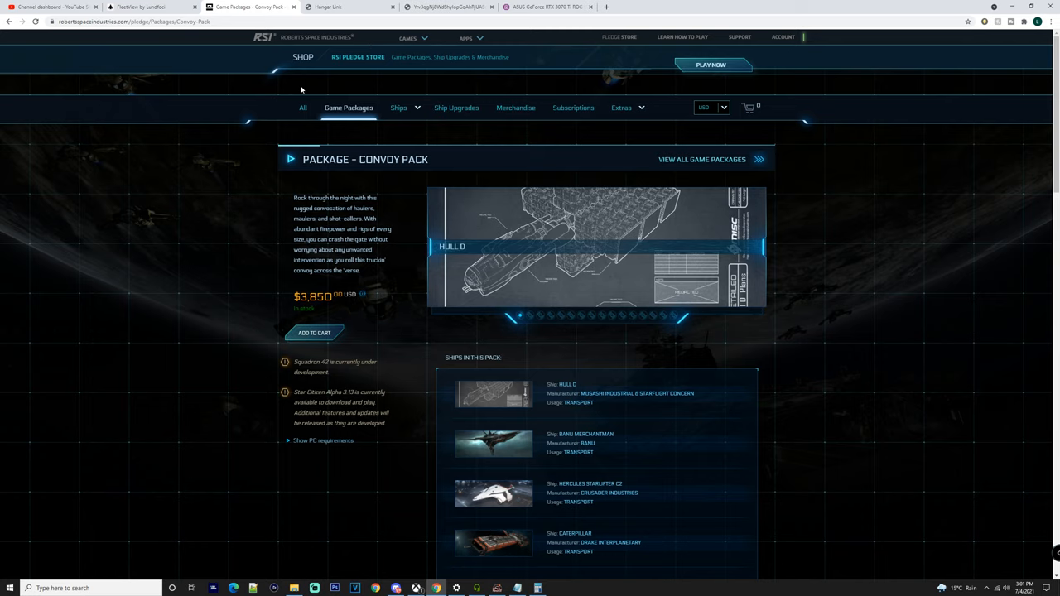
{"action": "mouse_move", "coordinate": [225, 53]}
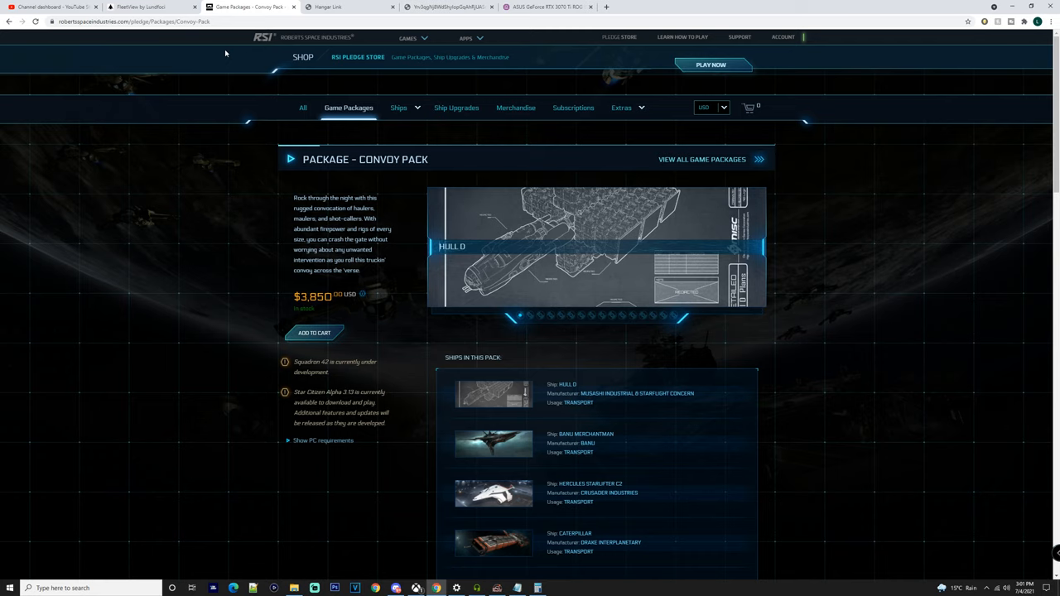
{"action": "mouse_move", "coordinate": [245, 80]}
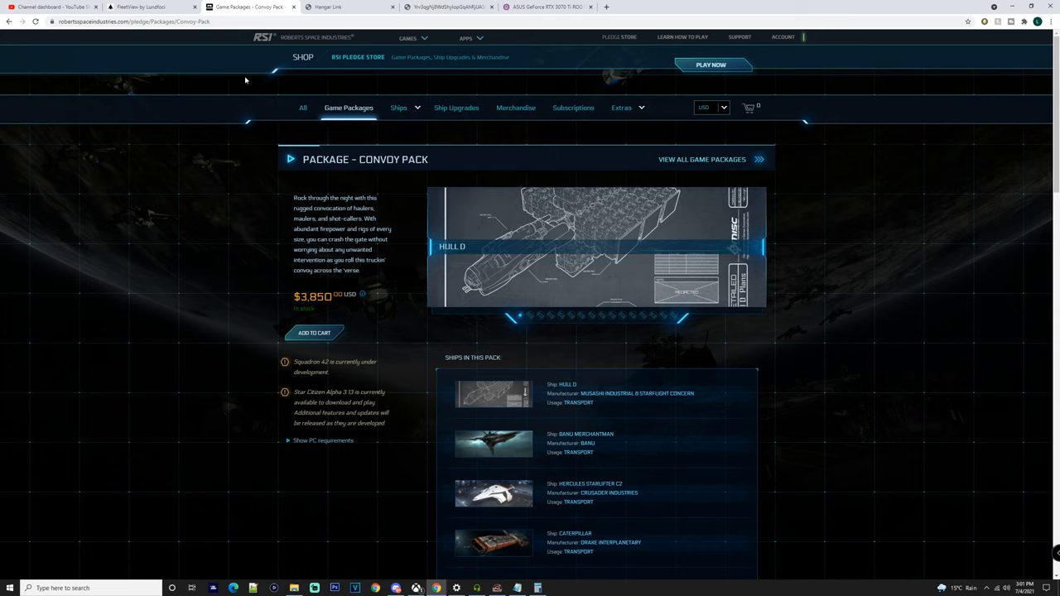
- Scroll down the Convoy Pack page to reach the 'Ships in this pack' section
{"action": "scroll", "scroll_direction": "down", "scroll_amount": 3}
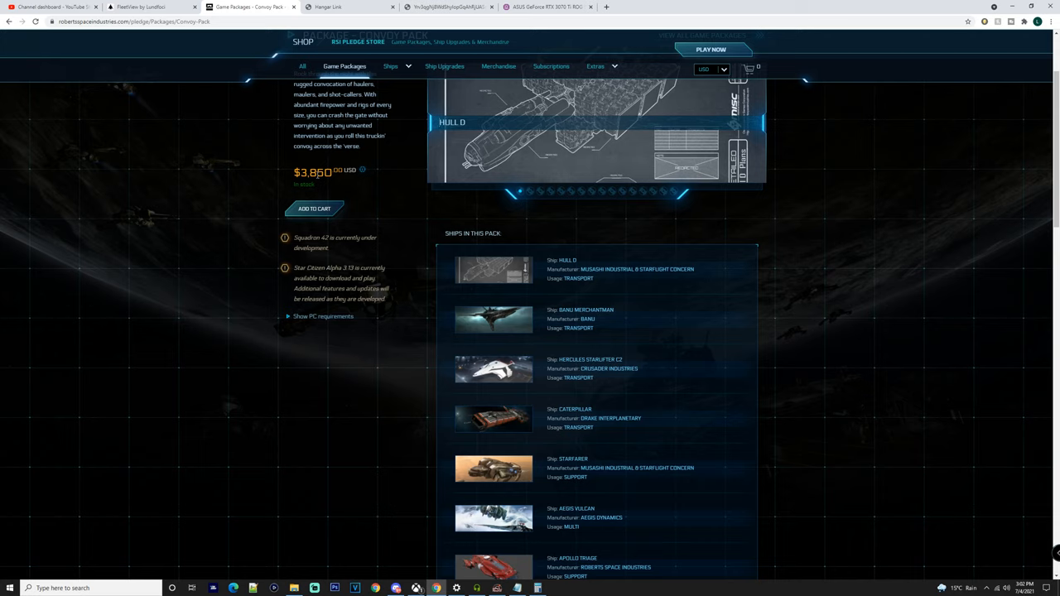
{"action": "mouse_move", "coordinate": [318, 185]}
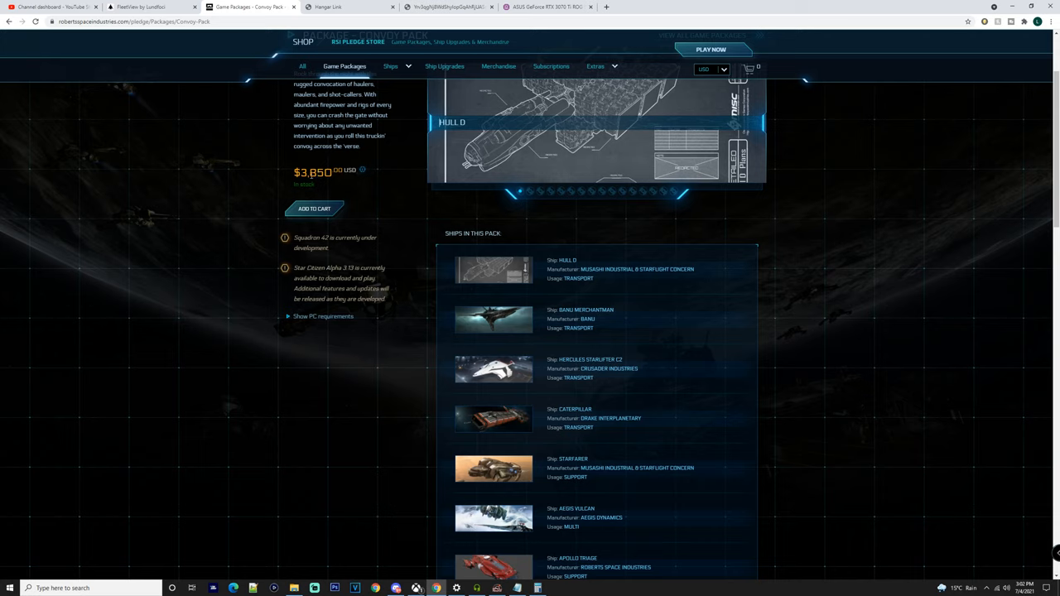
{"action": "scroll", "scroll_direction": "down", "scroll_amount": 3}
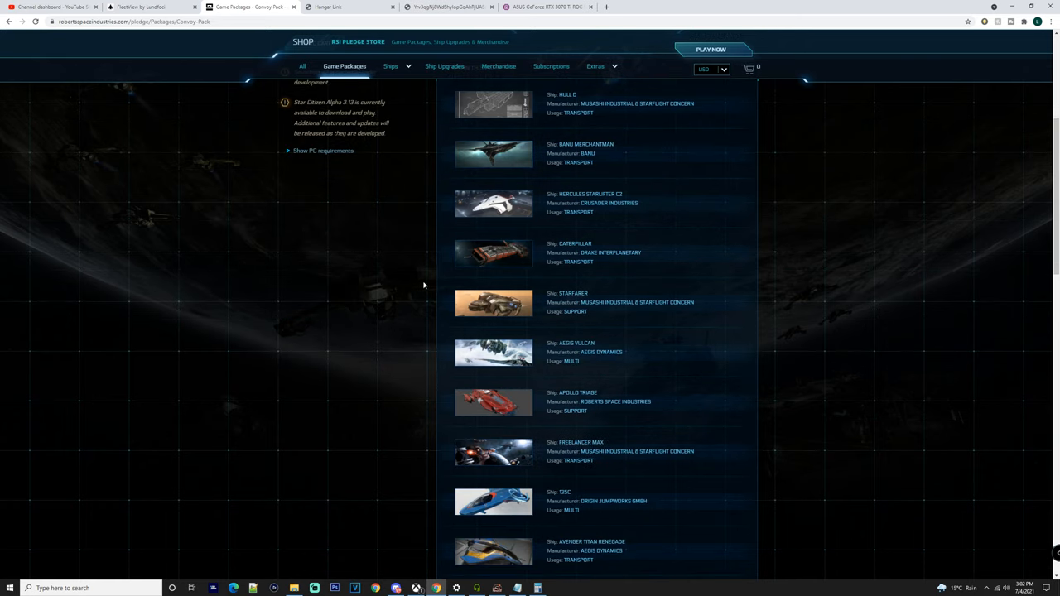
{"action": "scroll", "scroll_direction": "down", "scroll_amount": 3}
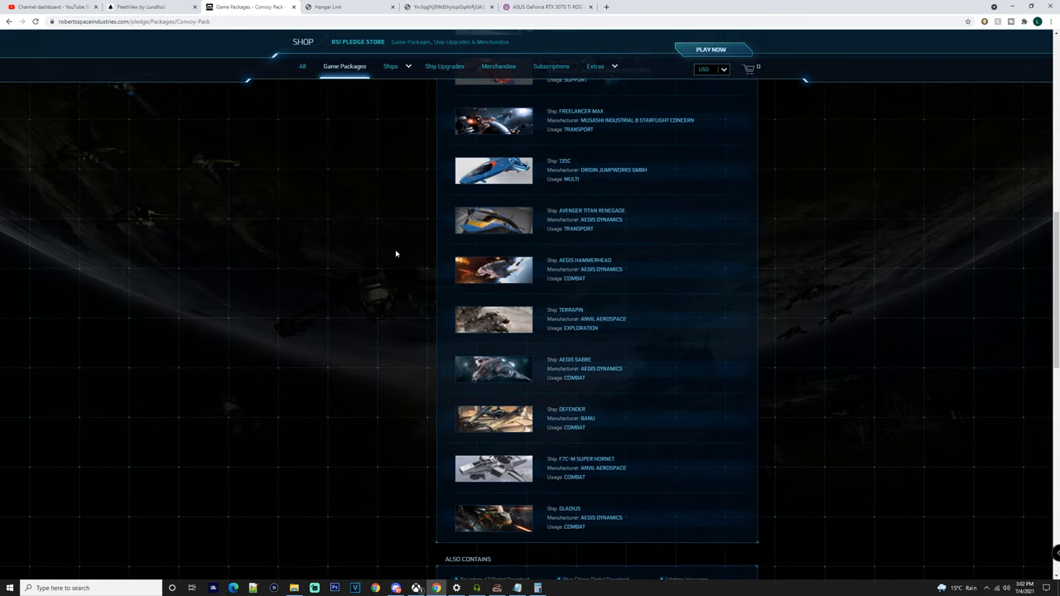
{"action": "scroll", "scroll_direction": "down", "scroll_amount": 3}
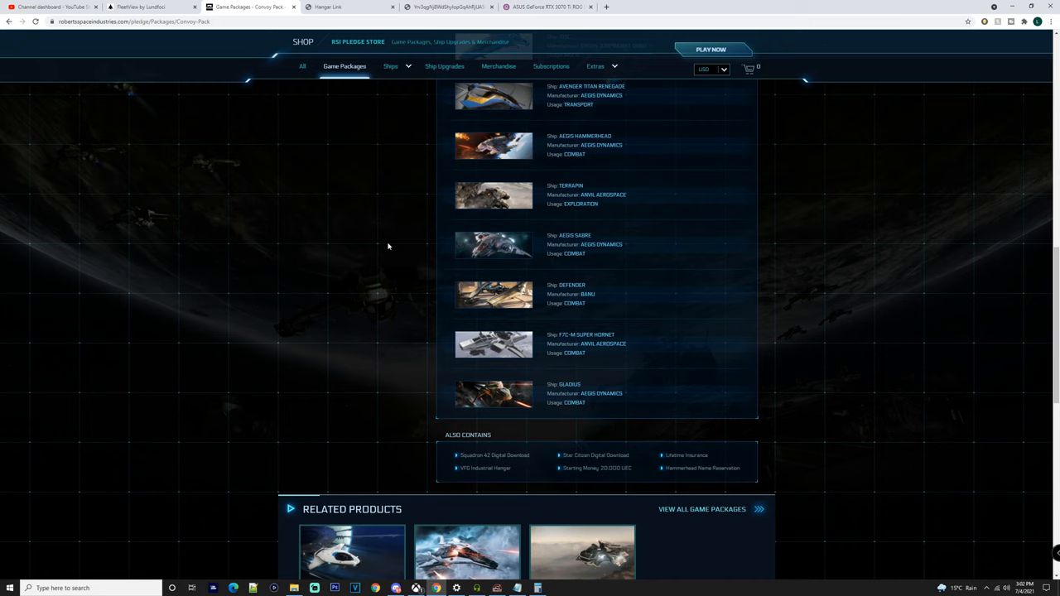
{"action": "scroll", "scroll_direction": "down", "scroll_amount": 3}
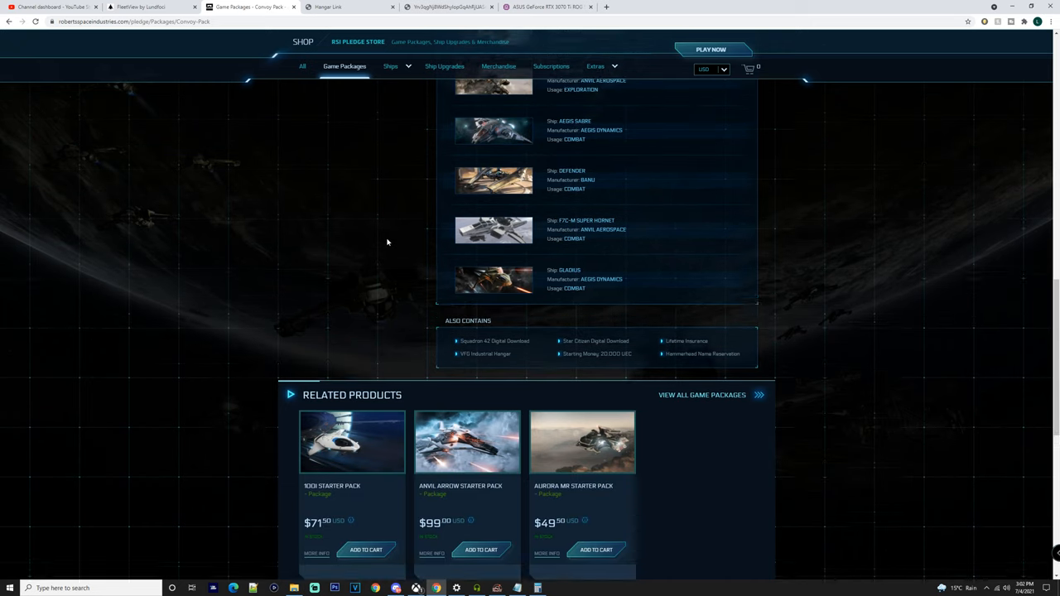
{"action": "scroll", "scroll_direction": "up", "scroll_amount": 3}
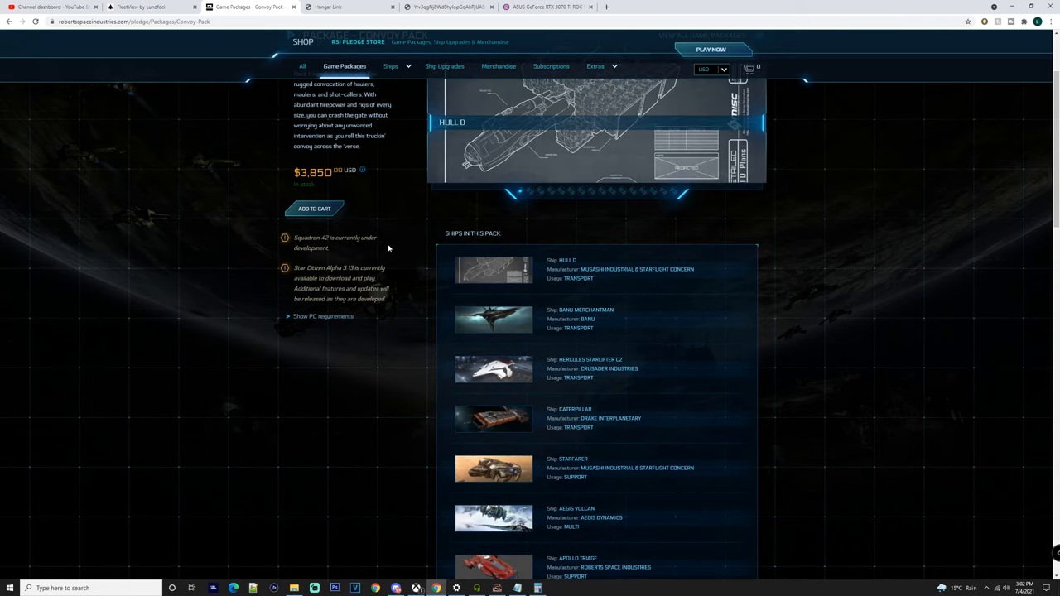
{"action": "mouse_move", "coordinate": [494, 268]}
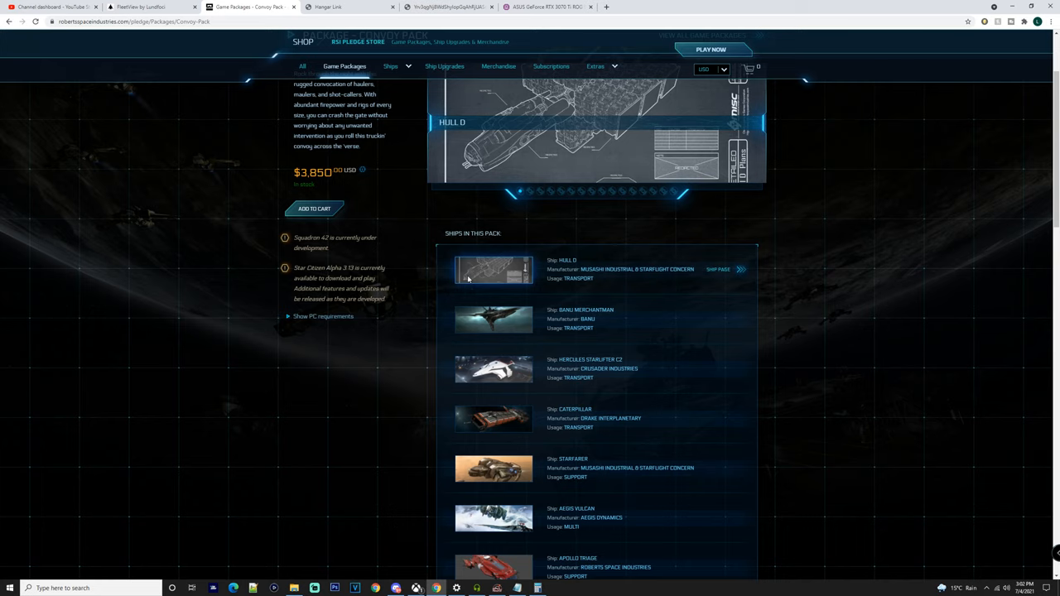
- Browse further through the pack's ship list, keeping the $3,850 price in view
{"action": "scroll", "scroll_direction": "down", "scroll_amount": 3}
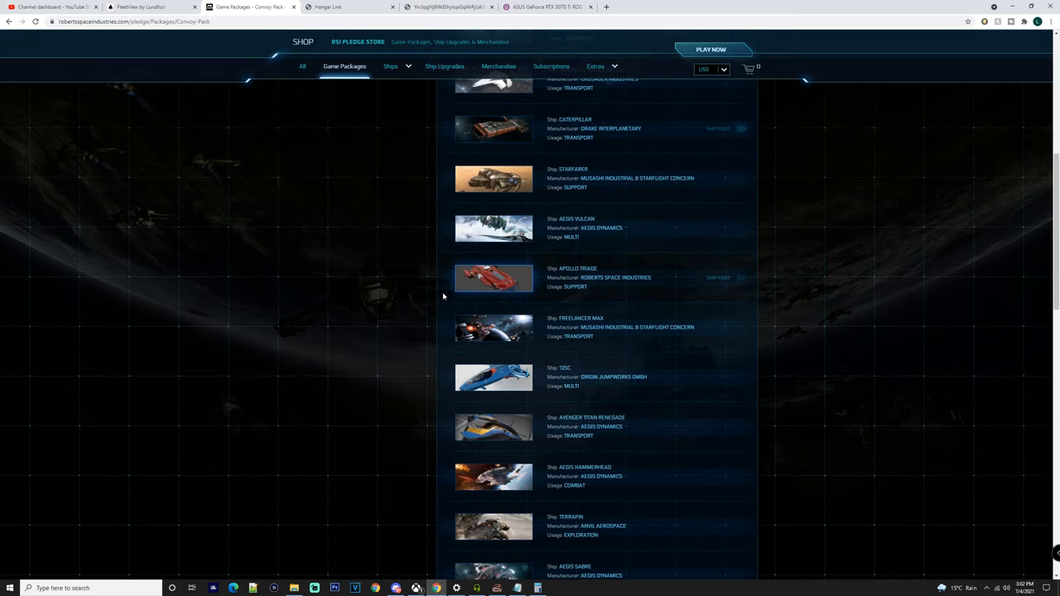
{"action": "scroll", "scroll_direction": "down", "scroll_amount": 3}
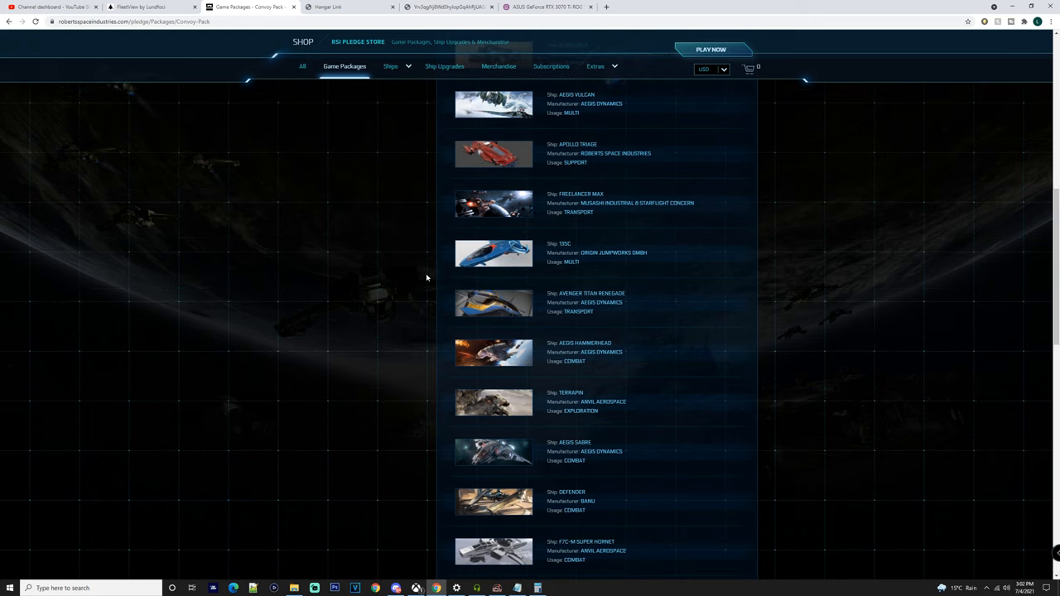
{"action": "scroll", "scroll_direction": "down", "scroll_amount": 3}
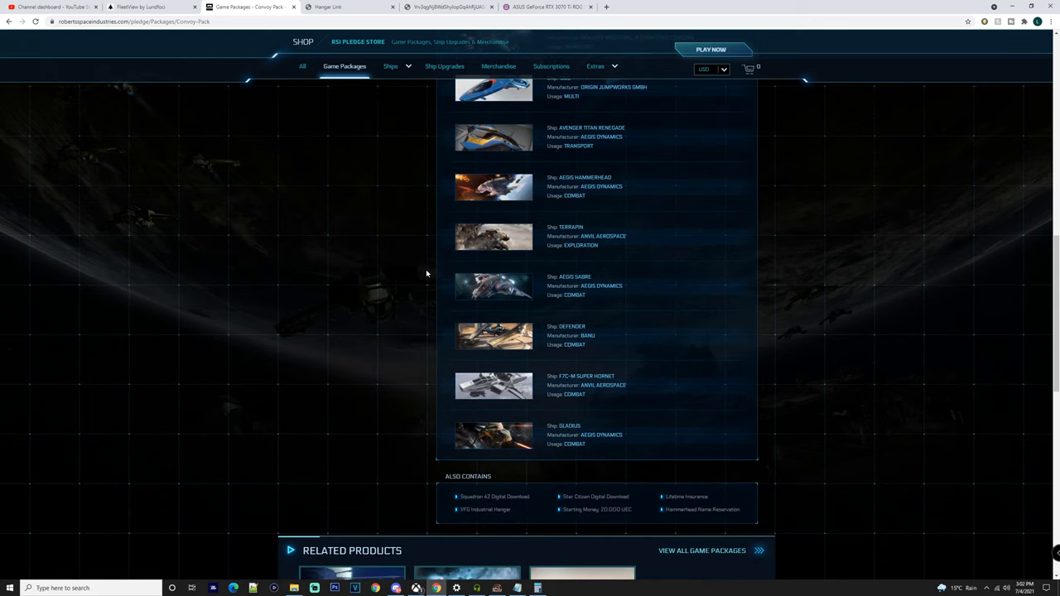
{"action": "scroll", "scroll_direction": "up", "scroll_amount": 3}
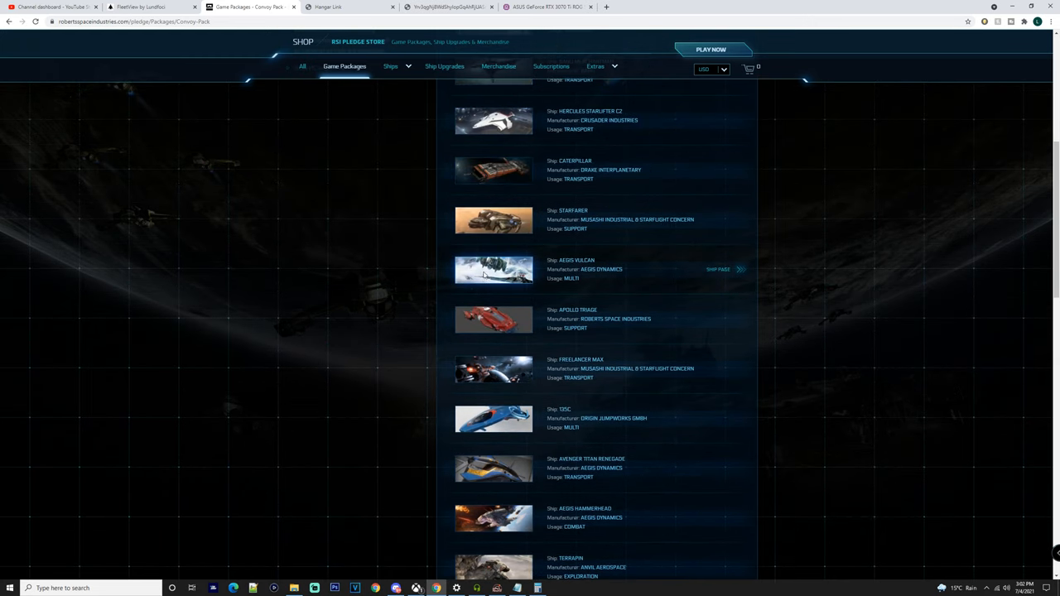
{"action": "mouse_move", "coordinate": [493, 320]}
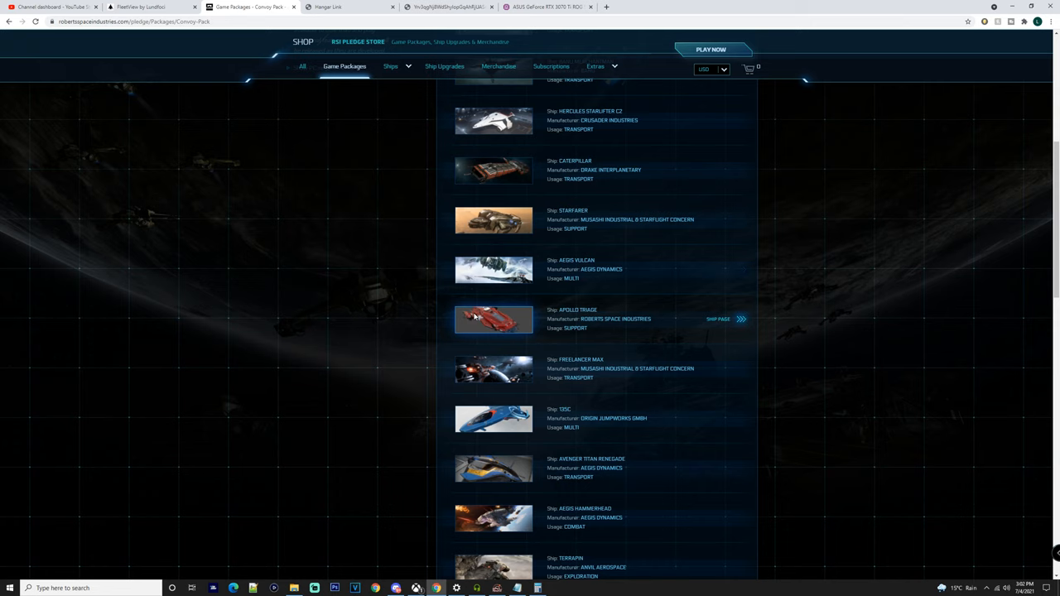
{"action": "scroll", "scroll_direction": "up", "scroll_amount": 3}
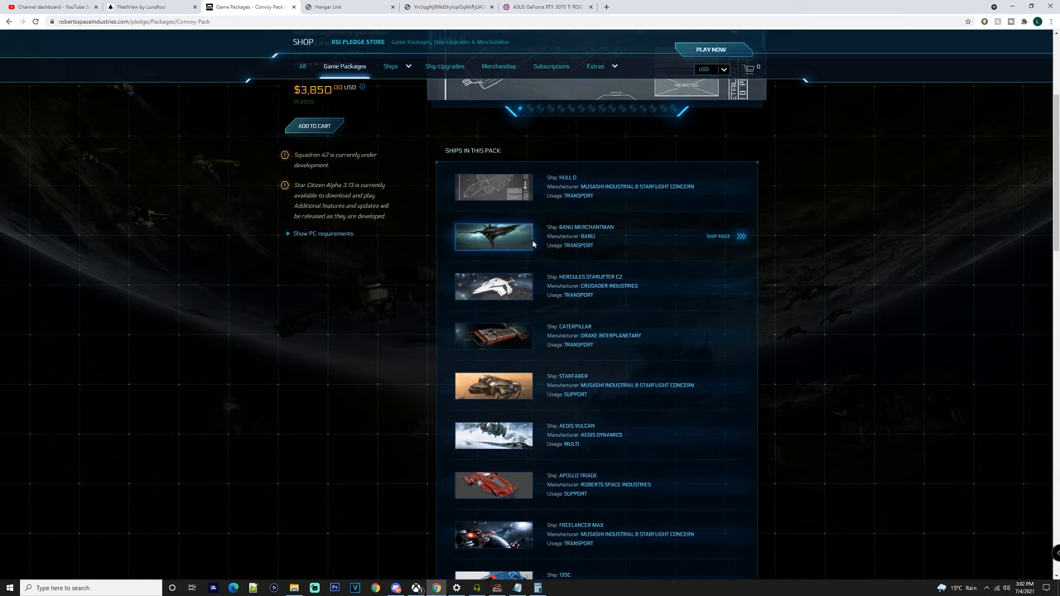
{"action": "mouse_move", "coordinate": [550, 245]}
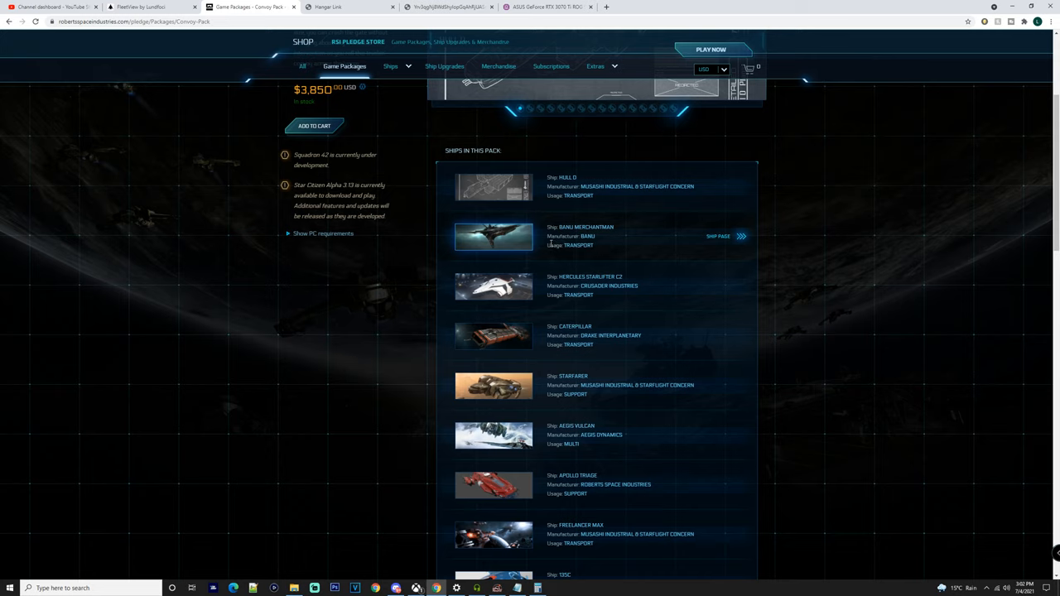
{"action": "mouse_move", "coordinate": [523, 239]}
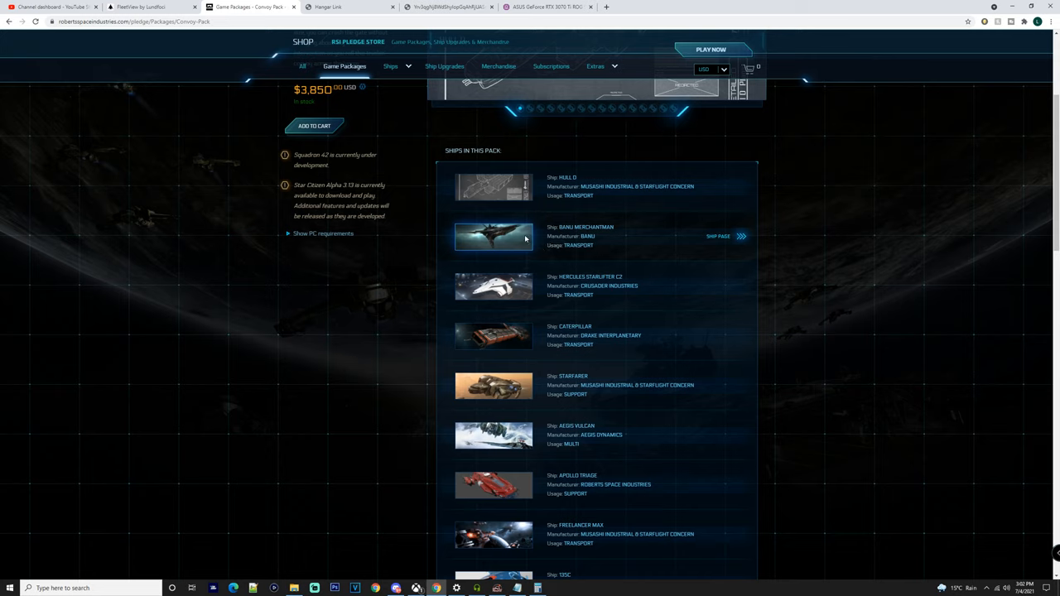
{"action": "mouse_move", "coordinate": [481, 248]}
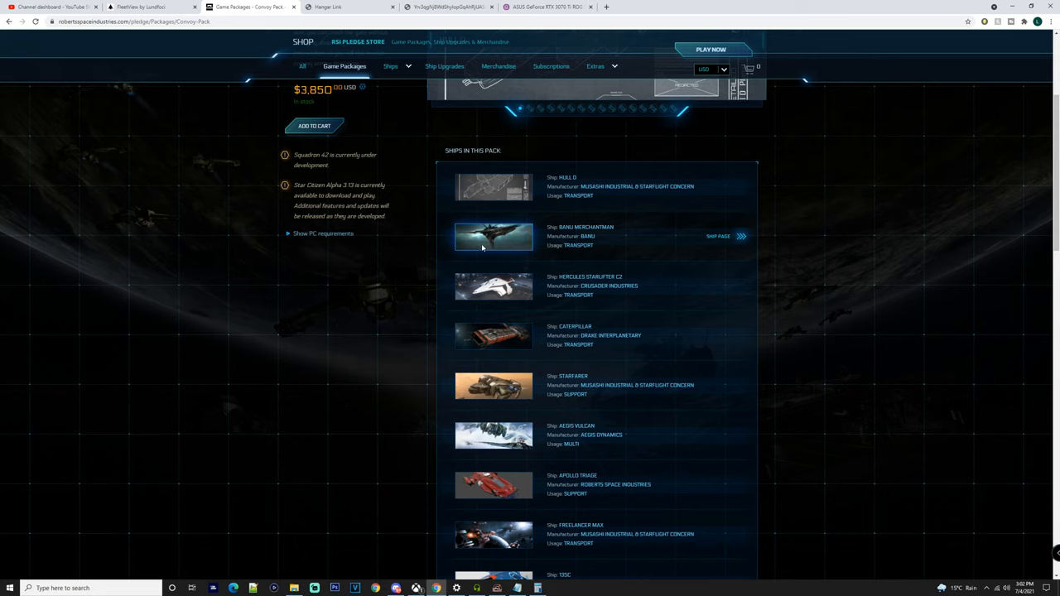
{"action": "mouse_move", "coordinate": [472, 245]}
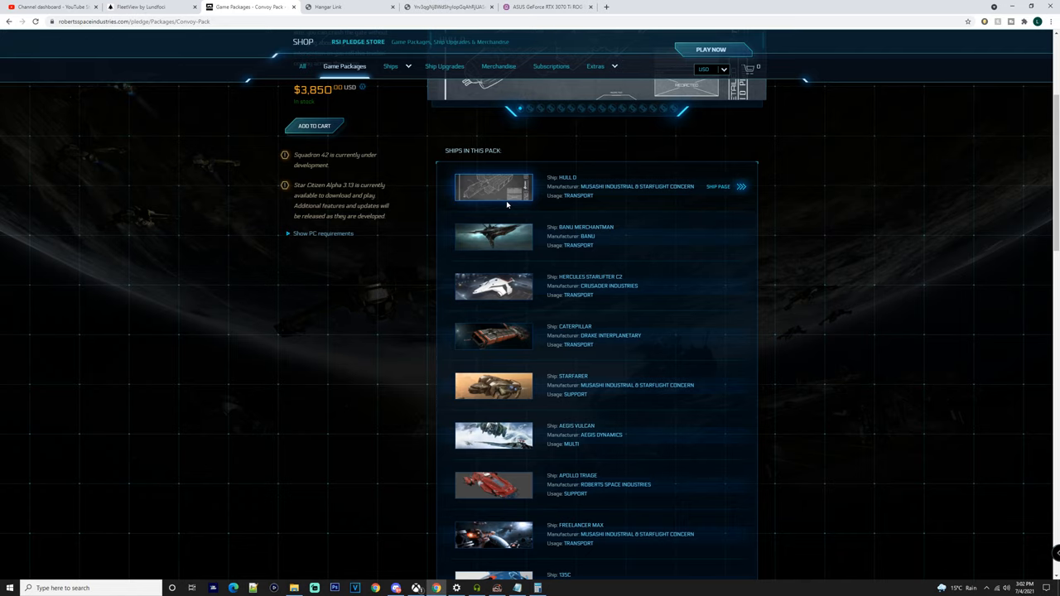
{"action": "scroll", "scroll_direction": "down", "scroll_amount": 3}
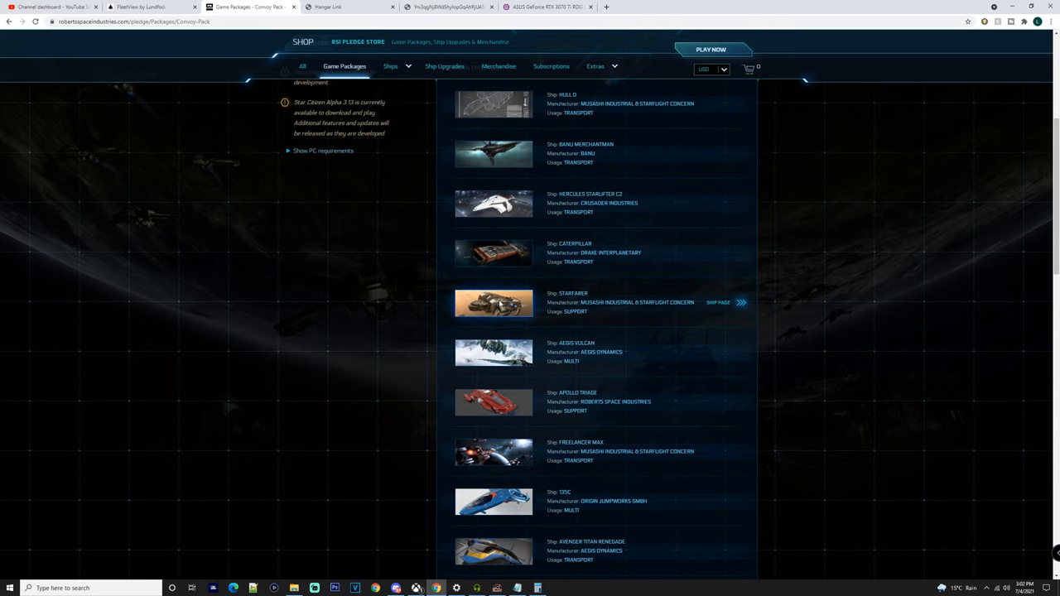
{"action": "scroll", "scroll_direction": "down", "scroll_amount": 3}
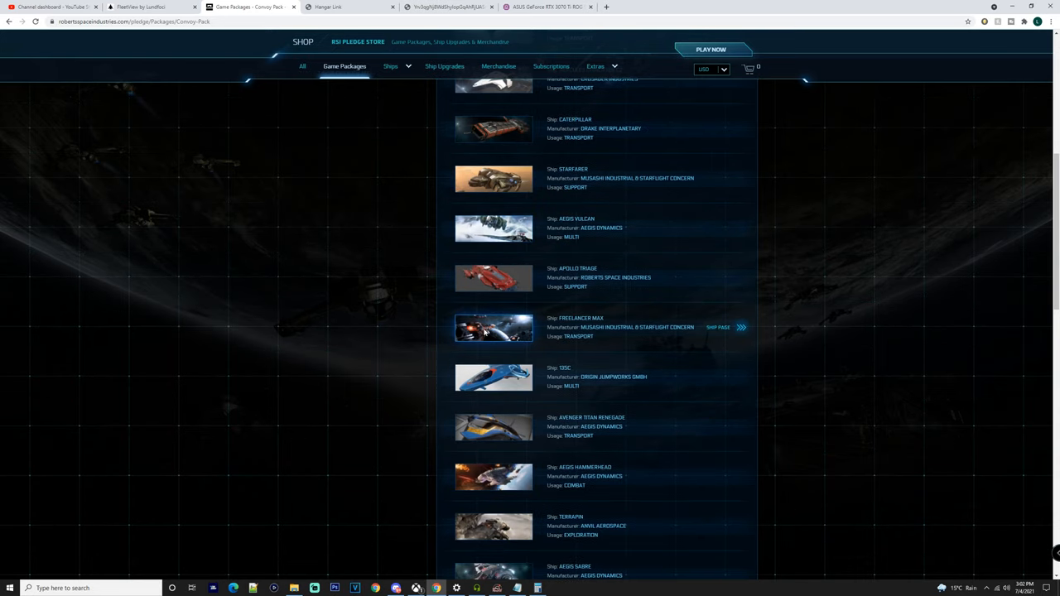
{"action": "mouse_move", "coordinate": [494, 377]}
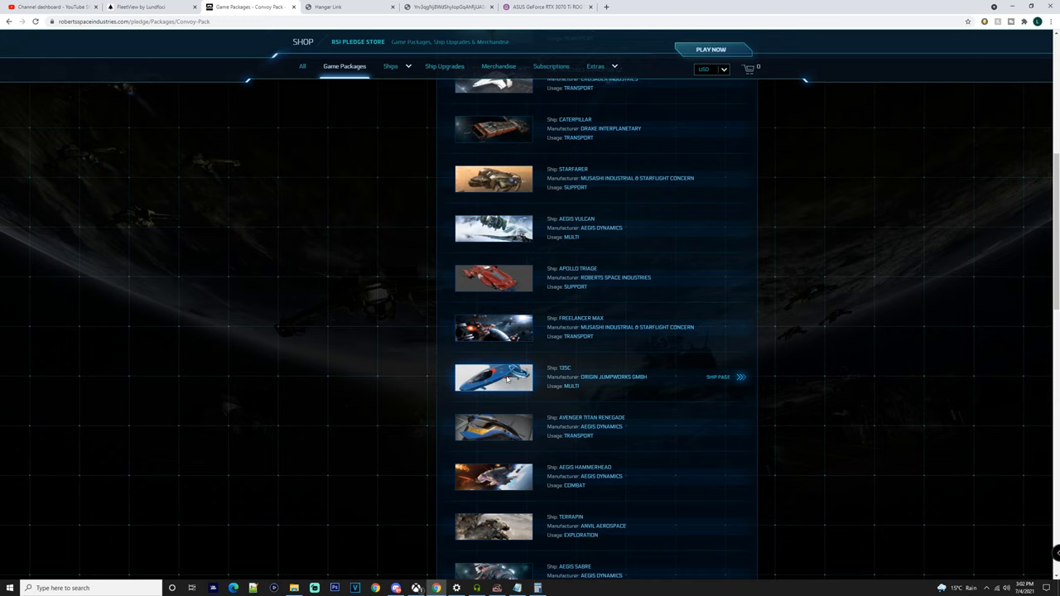
{"action": "scroll", "scroll_direction": "up", "scroll_amount": 3}
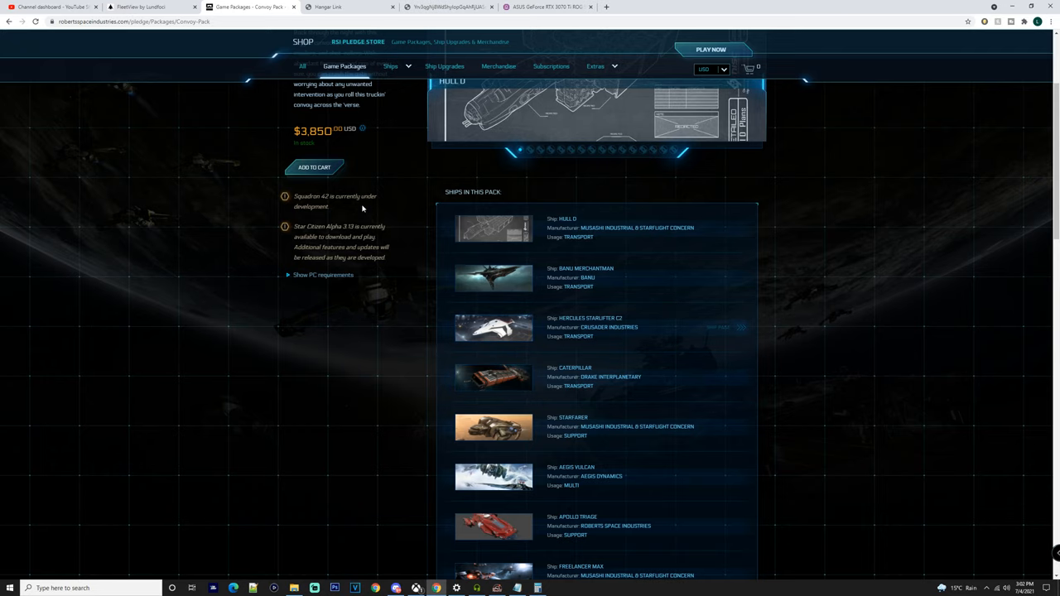
{"action": "mouse_move", "coordinate": [332, 225]}
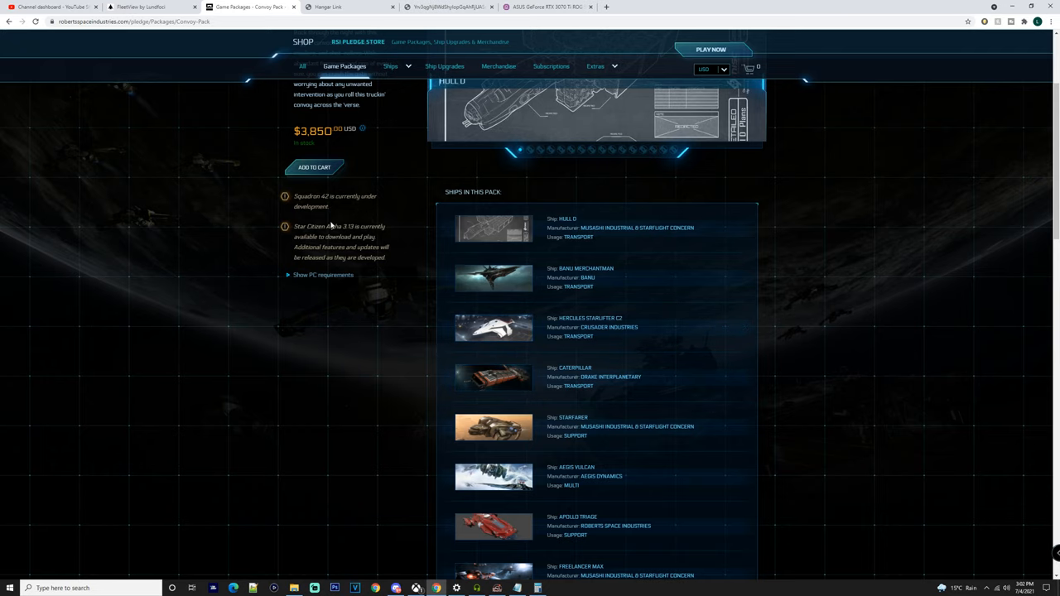
- Compare the Convoy Pack ships' sizes in FleetView, tilting from top-down into a perspective view
{"action": "left_click", "coordinate": [153, 7]}
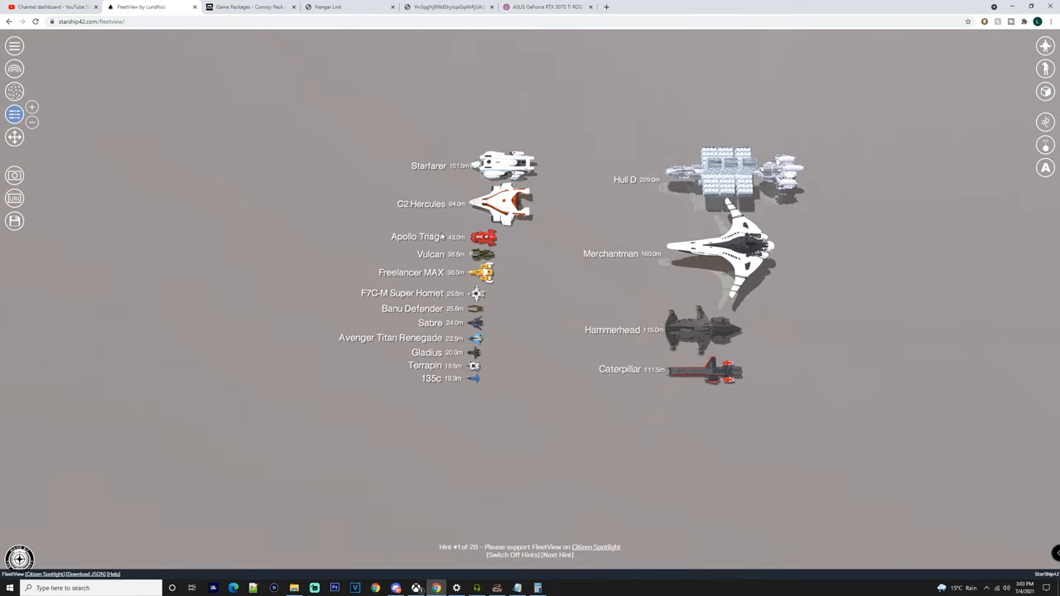
{"action": "left_click", "coordinate": [556, 555]}
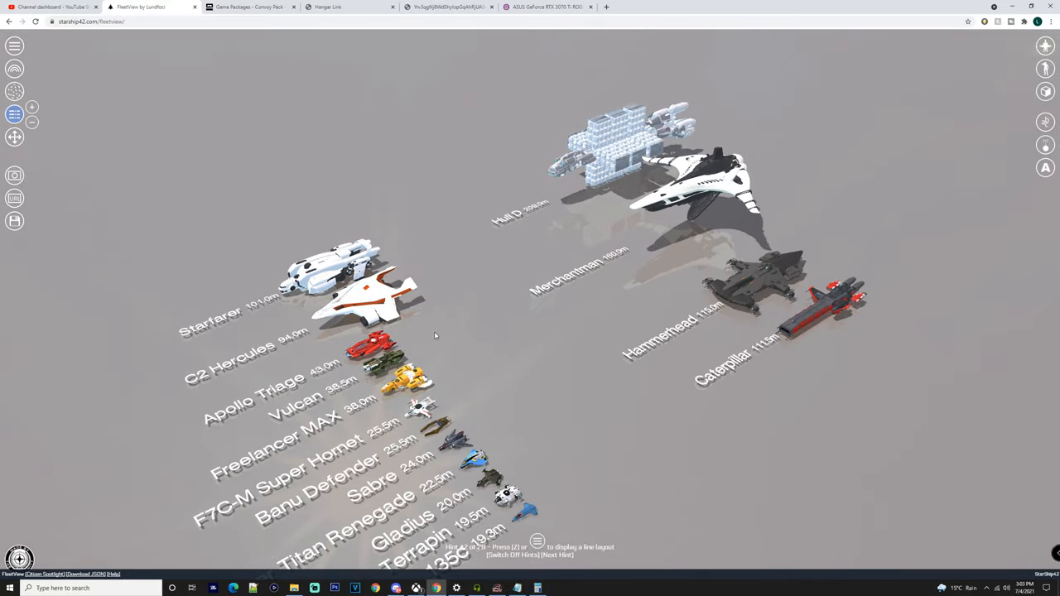
{"action": "key", "text": "z"}
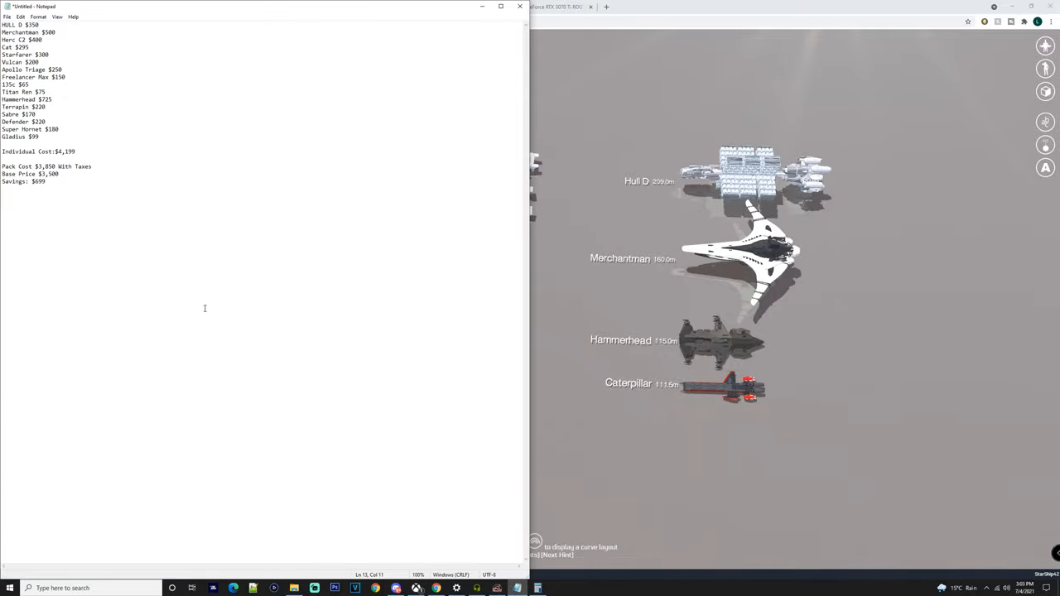
{"action": "mouse_move", "coordinate": [70, 166]}
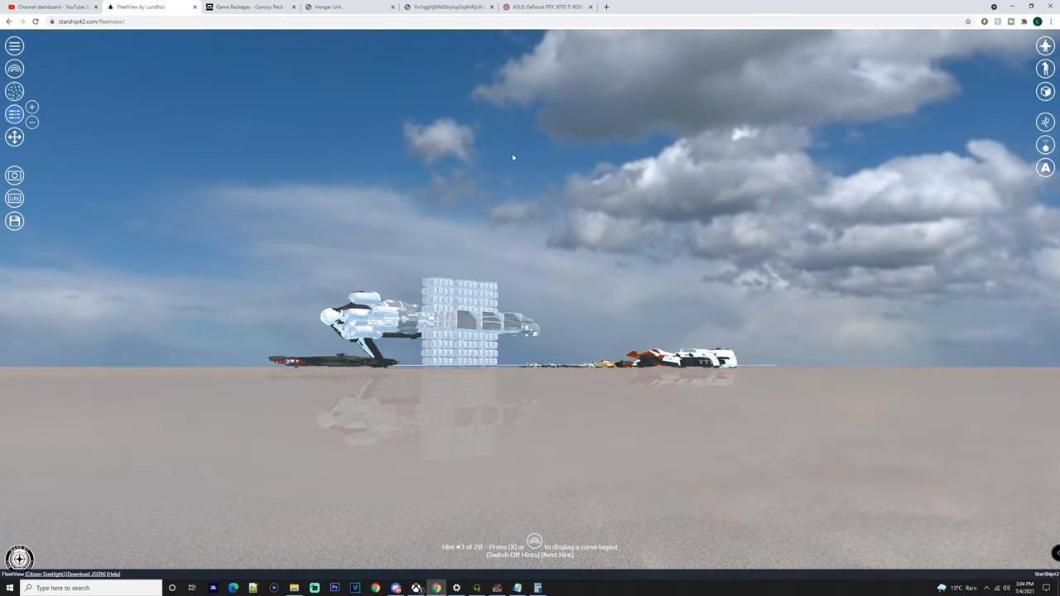
- Reset the FleetView camera to the overhead lineup labeled by ship name and length
{"action": "left_click", "coordinate": [13, 114]}
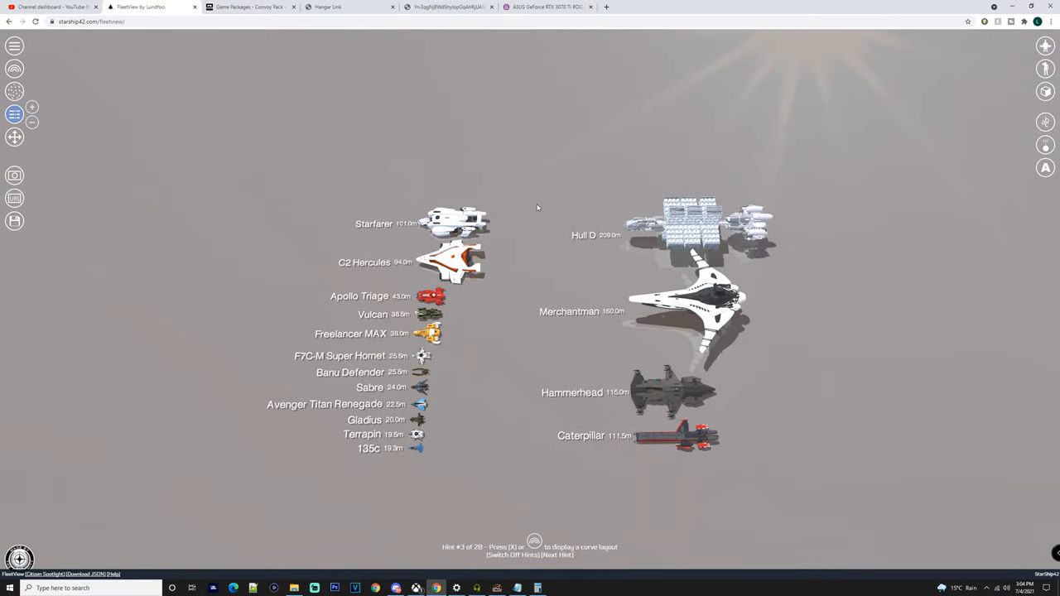
- Return to the Convoy Pack store page at the top of its ship list
{"action": "left_click", "coordinate": [249, 7]}
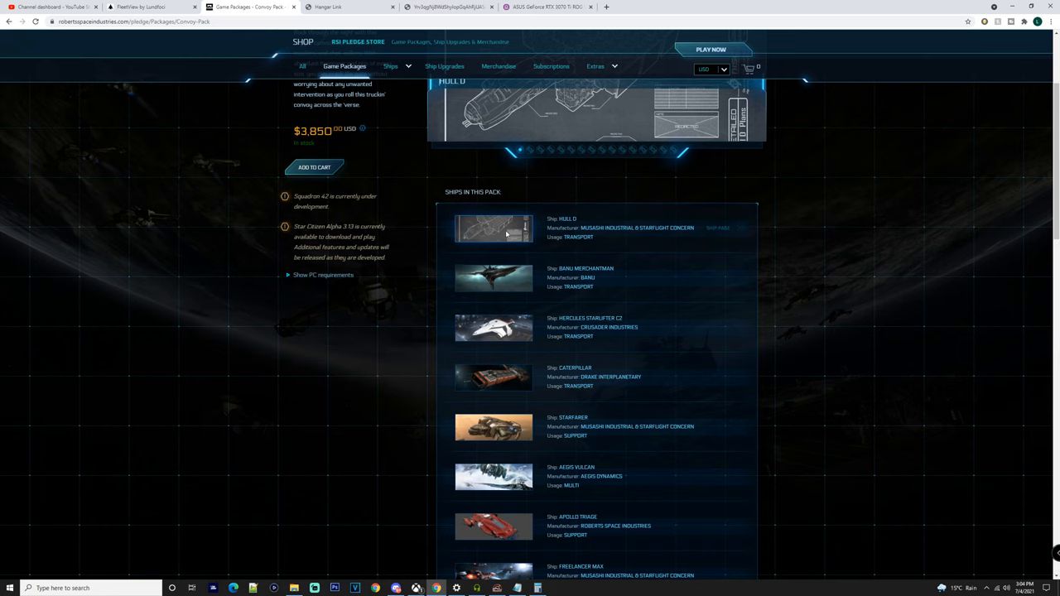
{"action": "scroll", "scroll_direction": "down", "scroll_amount": 3}
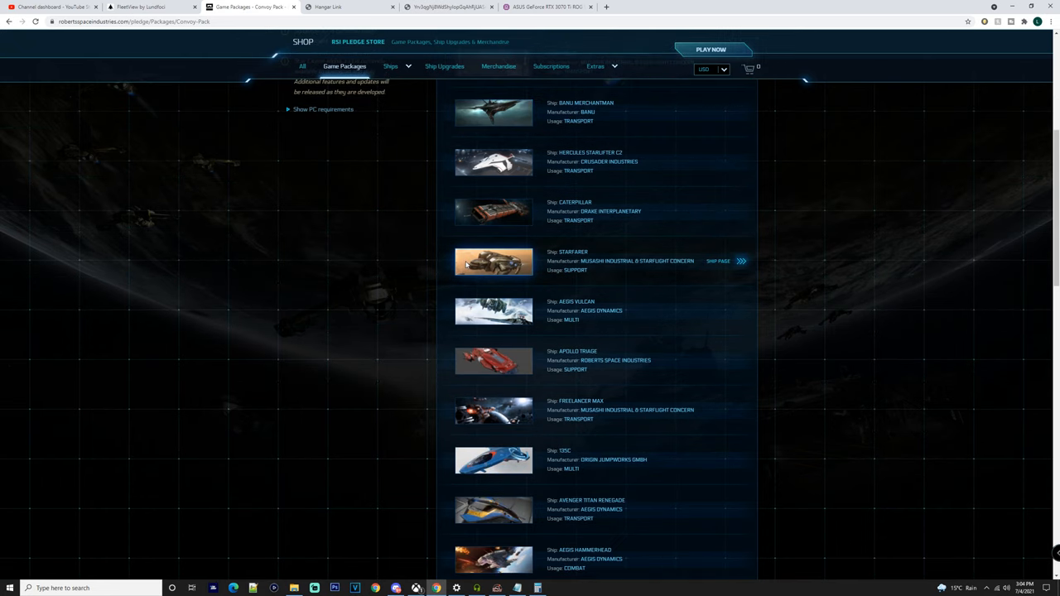
{"action": "scroll", "scroll_direction": "up", "scroll_amount": 3}
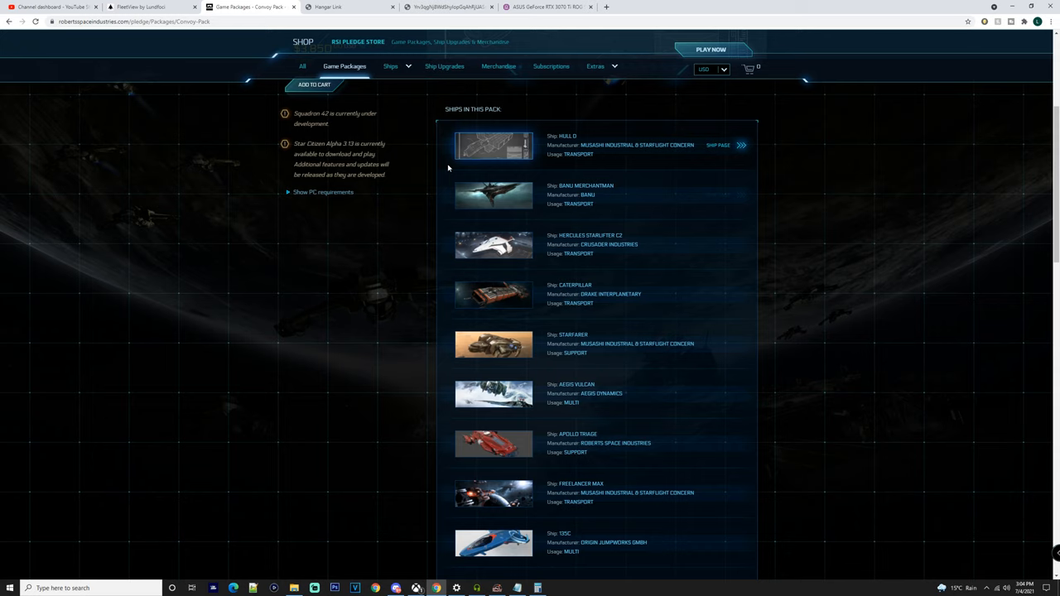
{"action": "mouse_move", "coordinate": [493, 195]}
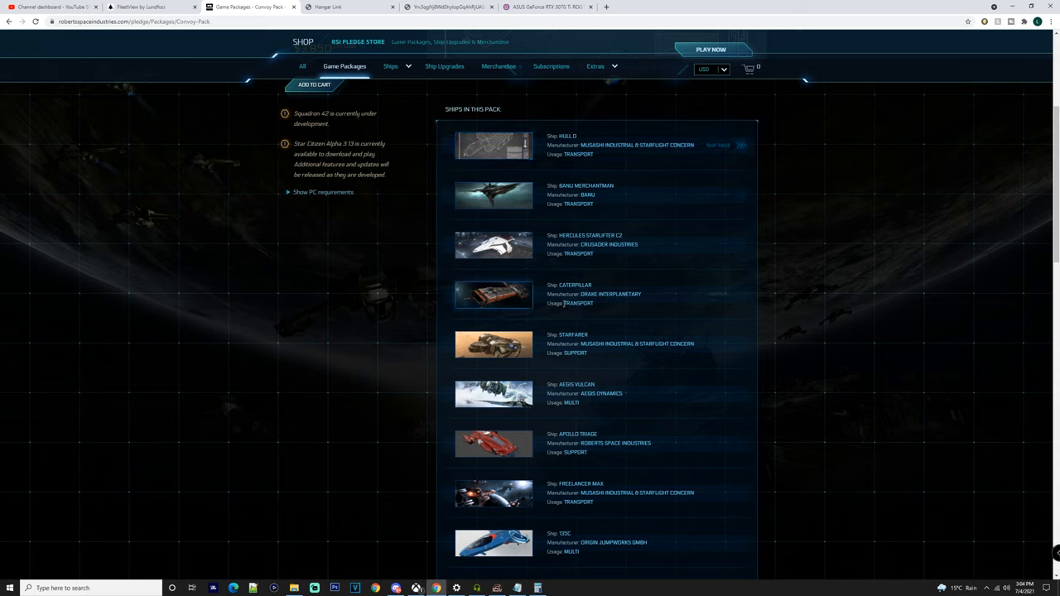
{"action": "mouse_move", "coordinate": [527, 295]}
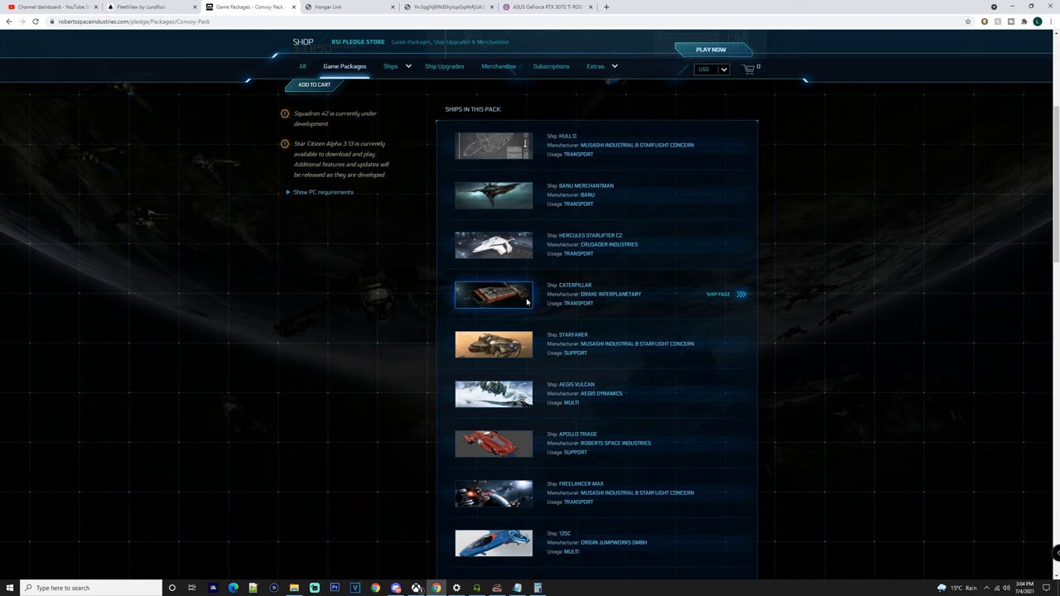
{"action": "mouse_move", "coordinate": [497, 443]}
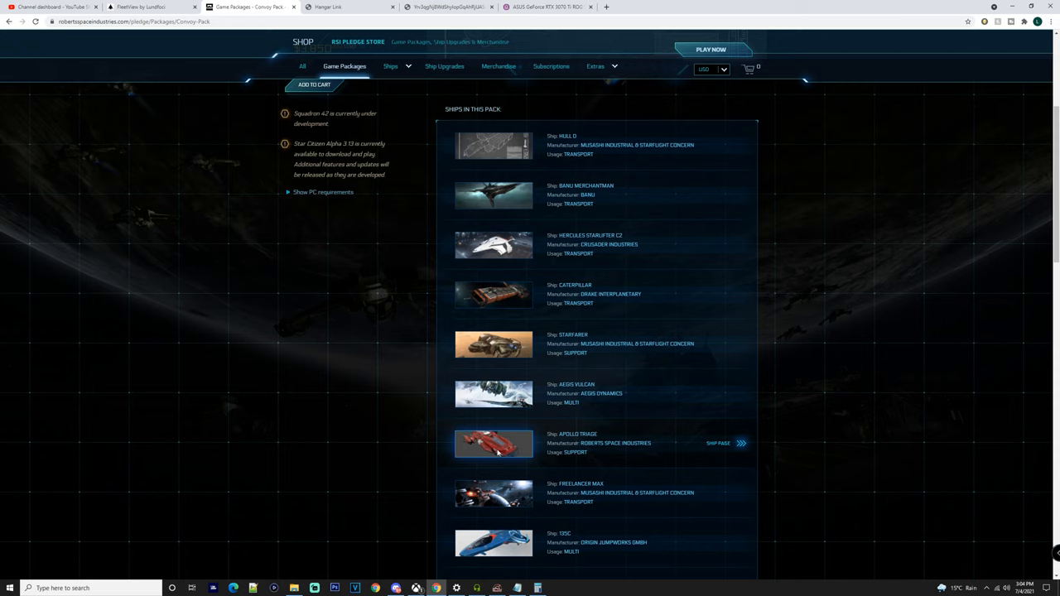
{"action": "mouse_move", "coordinate": [505, 445]}
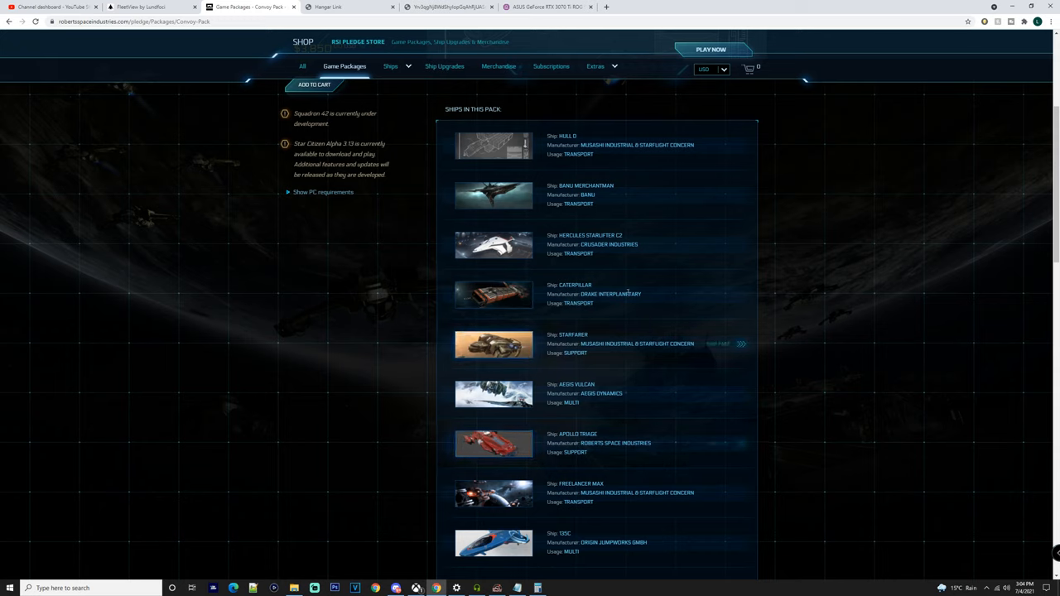
{"action": "mouse_move", "coordinate": [520, 248]}
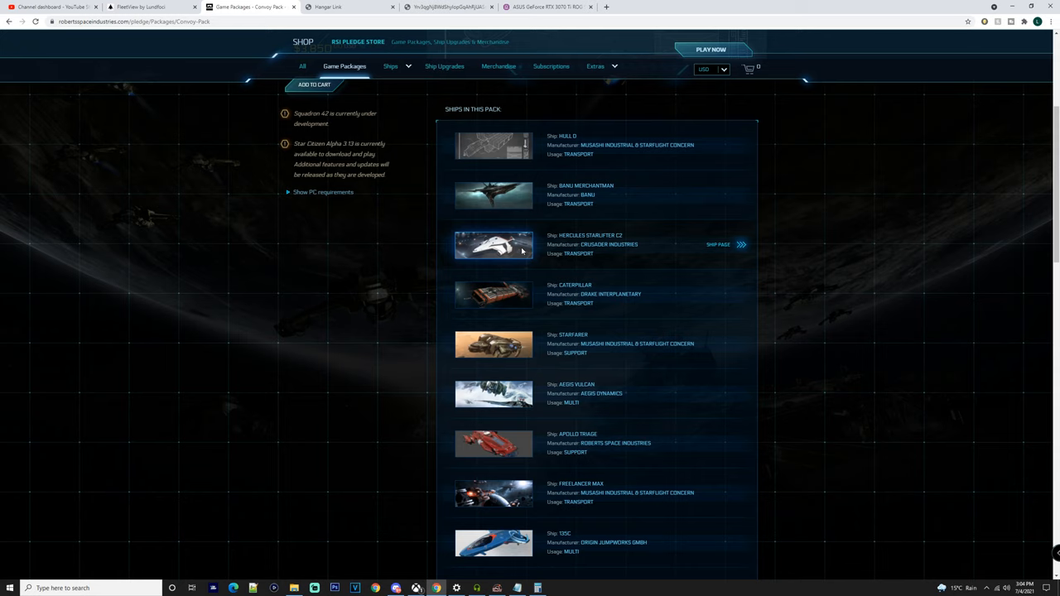
{"action": "mouse_move", "coordinate": [500, 306]}
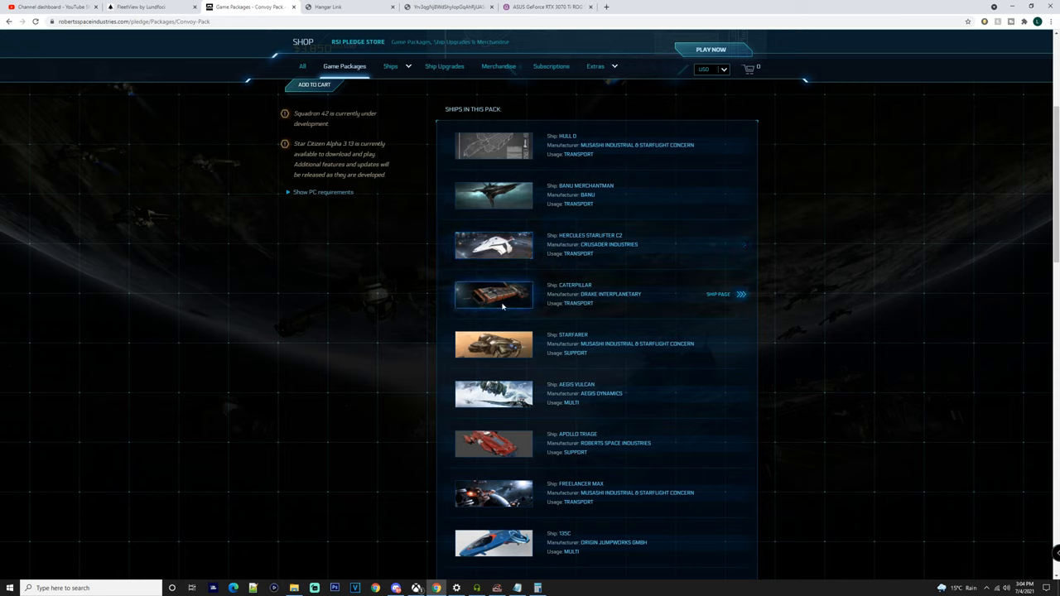
{"action": "mouse_move", "coordinate": [517, 309]}
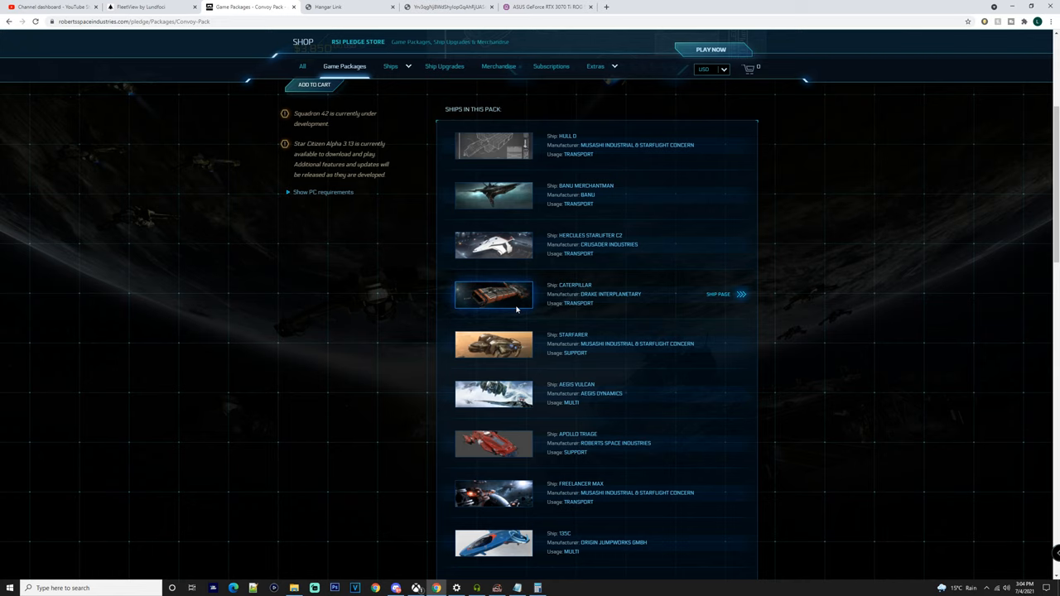
- Browse the full ship list down to the 'Also Contains' extras and back toward the top
{"action": "scroll", "scroll_direction": "down", "scroll_amount": 3}
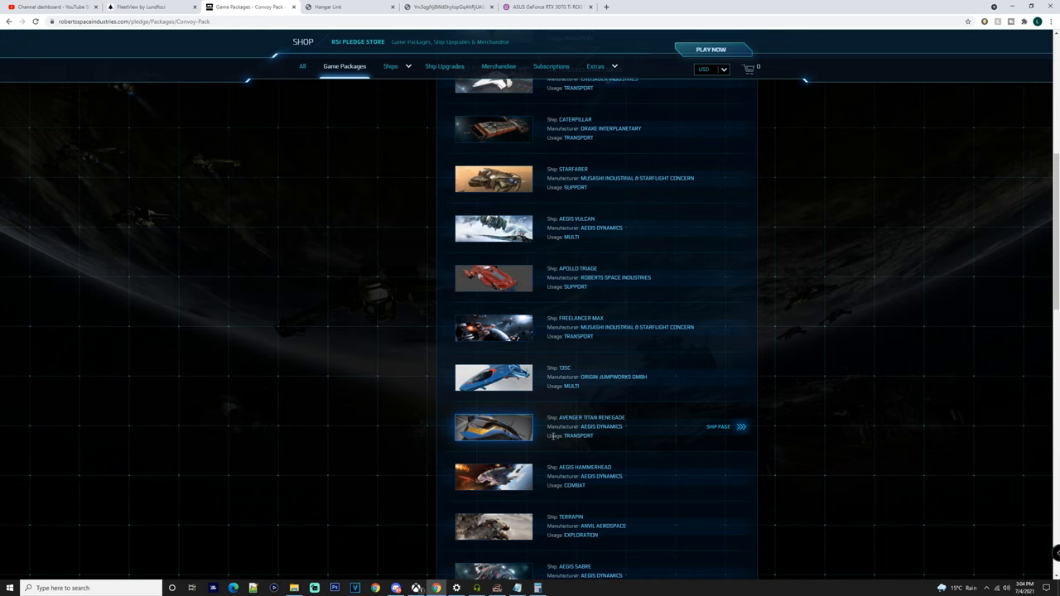
{"action": "scroll", "scroll_direction": "down", "scroll_amount": 3}
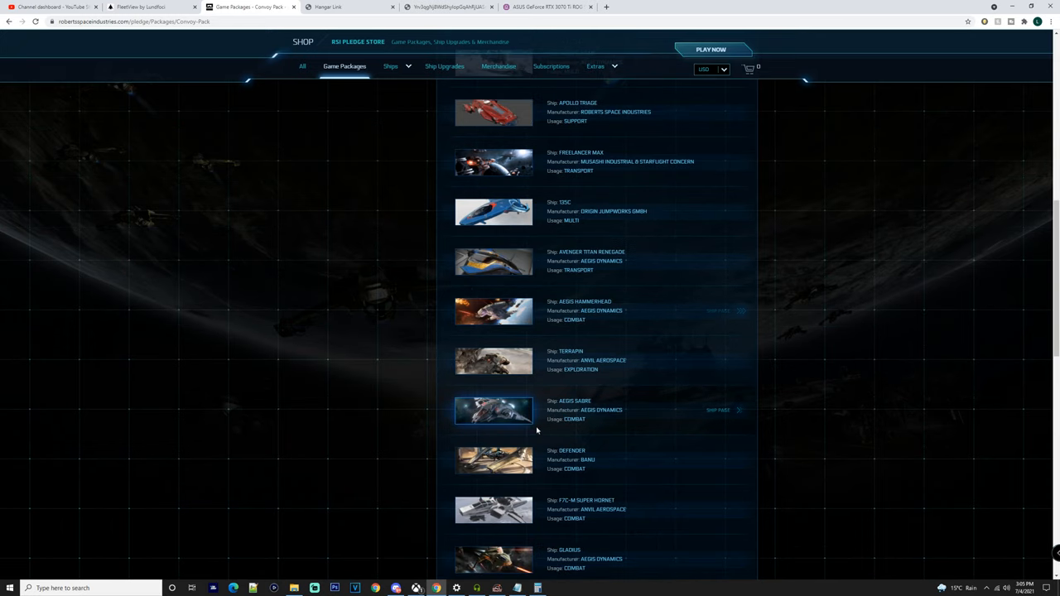
{"action": "mouse_move", "coordinate": [560, 417]}
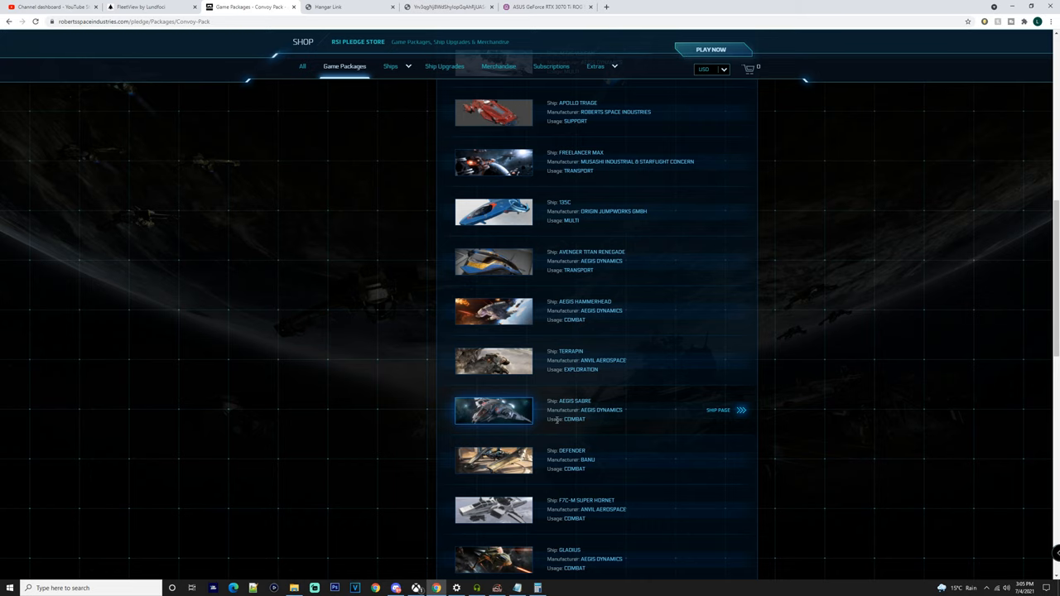
{"action": "scroll", "scroll_direction": "down", "scroll_amount": 3}
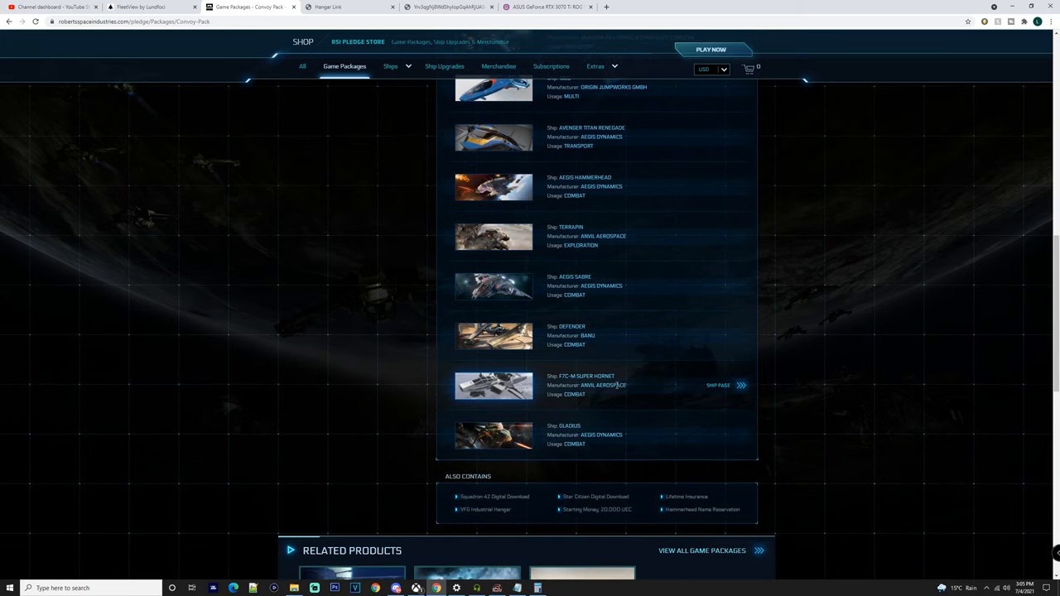
{"action": "mouse_move", "coordinate": [606, 424]}
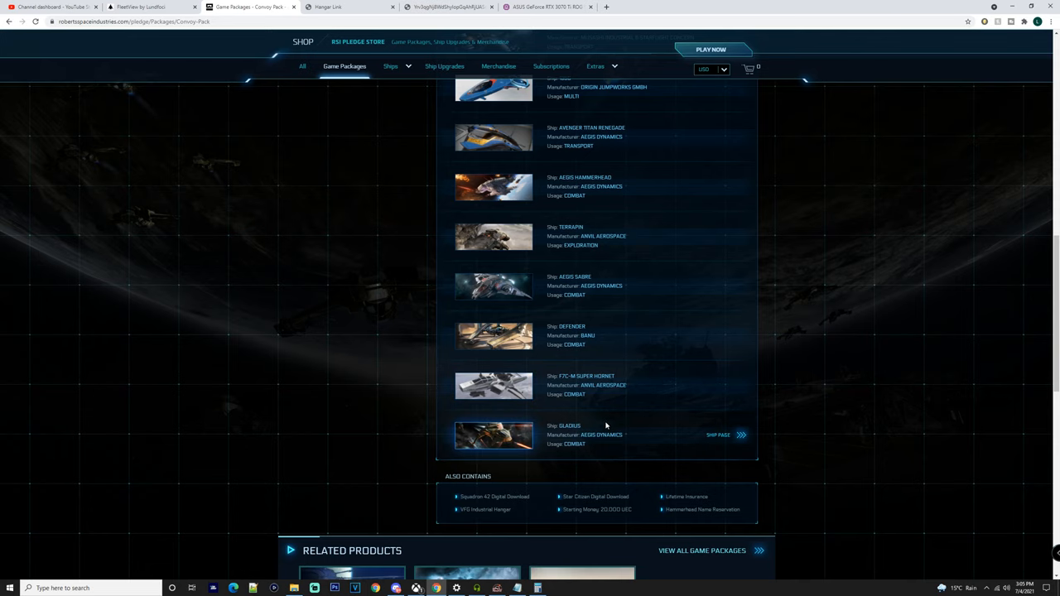
{"action": "scroll", "scroll_direction": "up", "scroll_amount": 3}
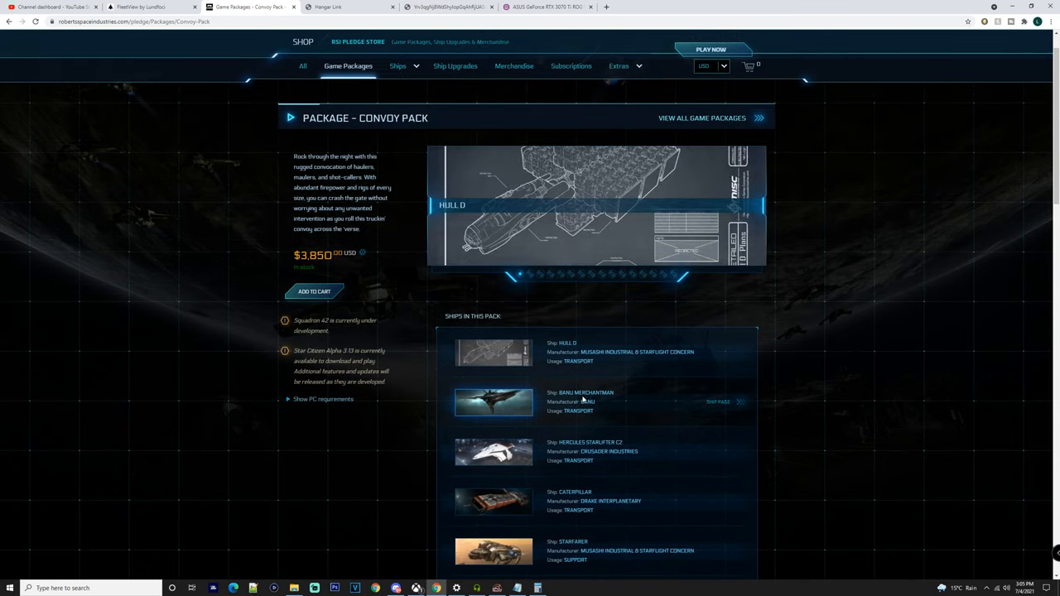
- Scroll back to the top of the Convoy Pack page before bringing up the price notes
{"action": "scroll", "scroll_direction": "up", "scroll_amount": 3}
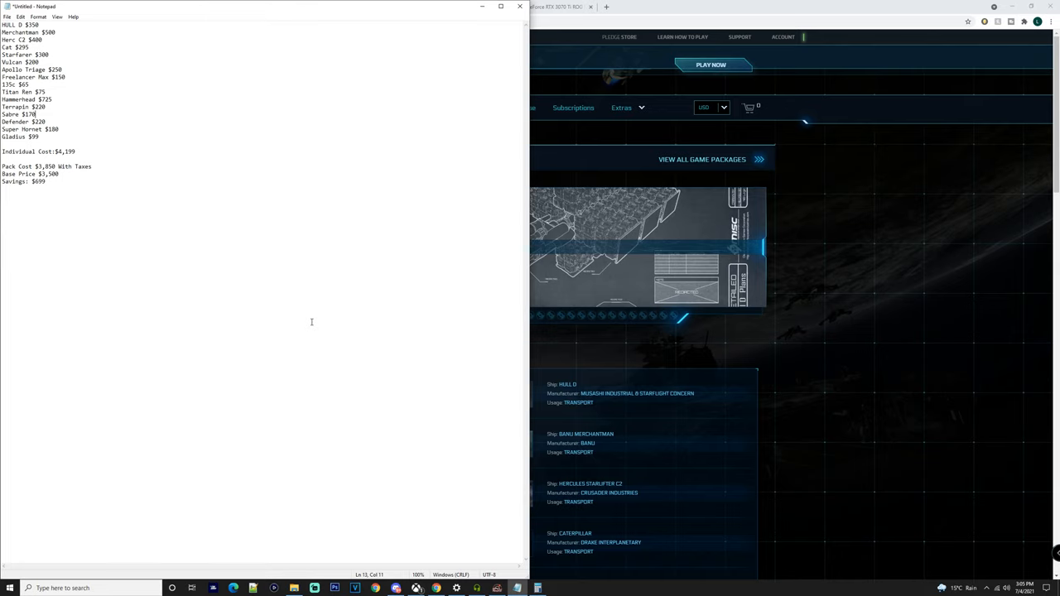
- View Hangar Link's hull values ranked by value, then bring the Notepad price tally beside it
{"action": "left_click", "coordinate": [348, 6]}
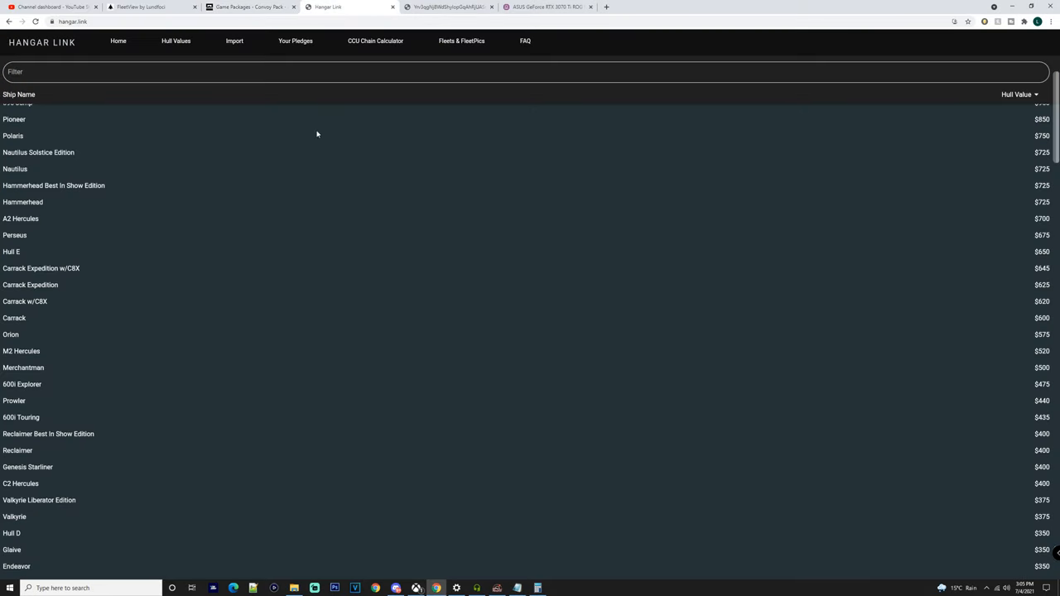
{"action": "scroll", "scroll_direction": "up", "scroll_amount": 3}
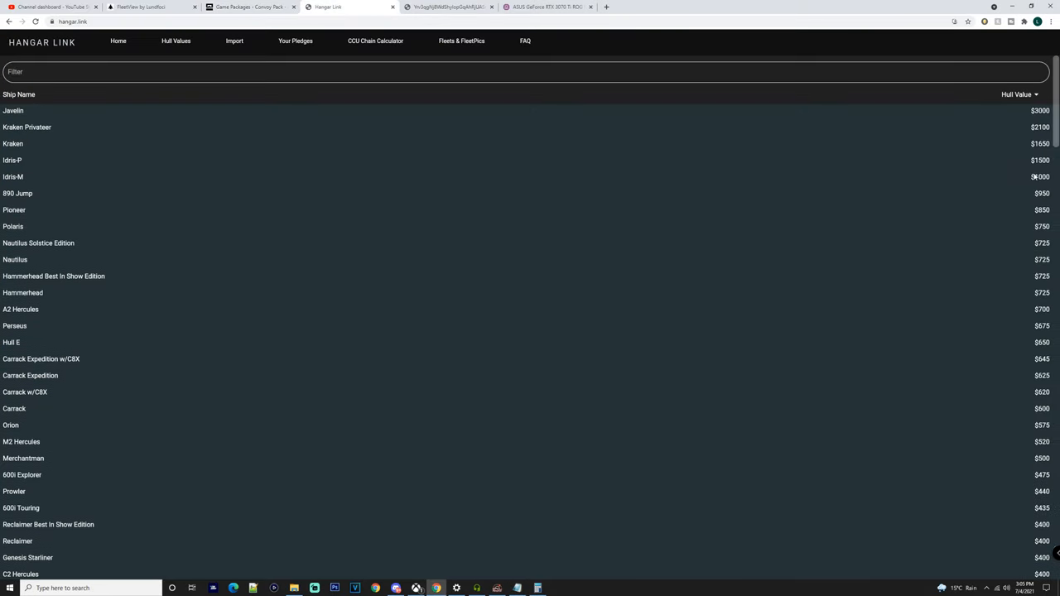
{"action": "mouse_move", "coordinate": [217, 63]}
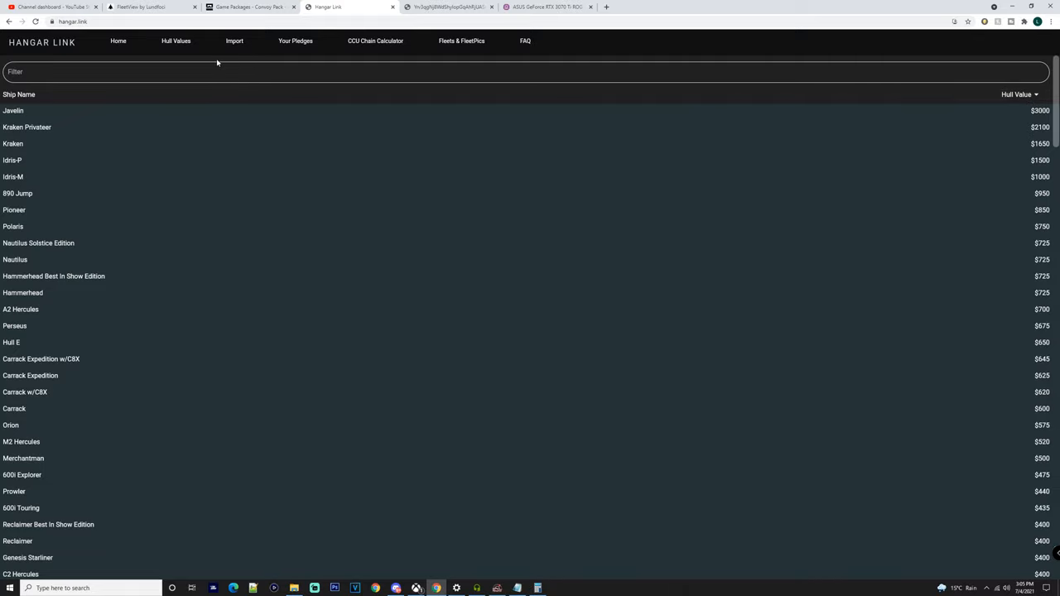
{"action": "mouse_move", "coordinate": [338, 3]}
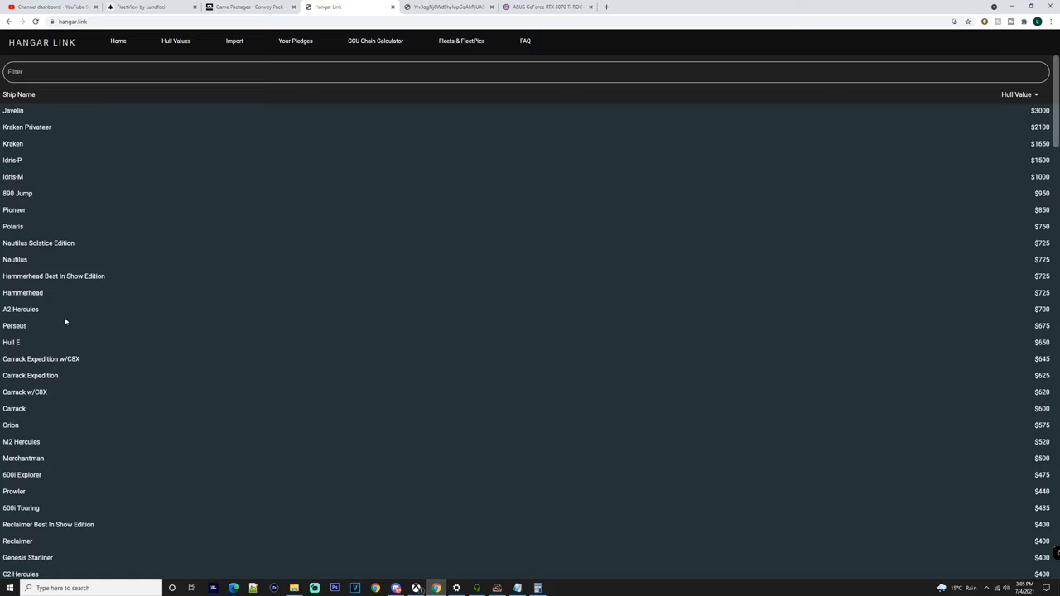
{"action": "mouse_move", "coordinate": [442, 541]}
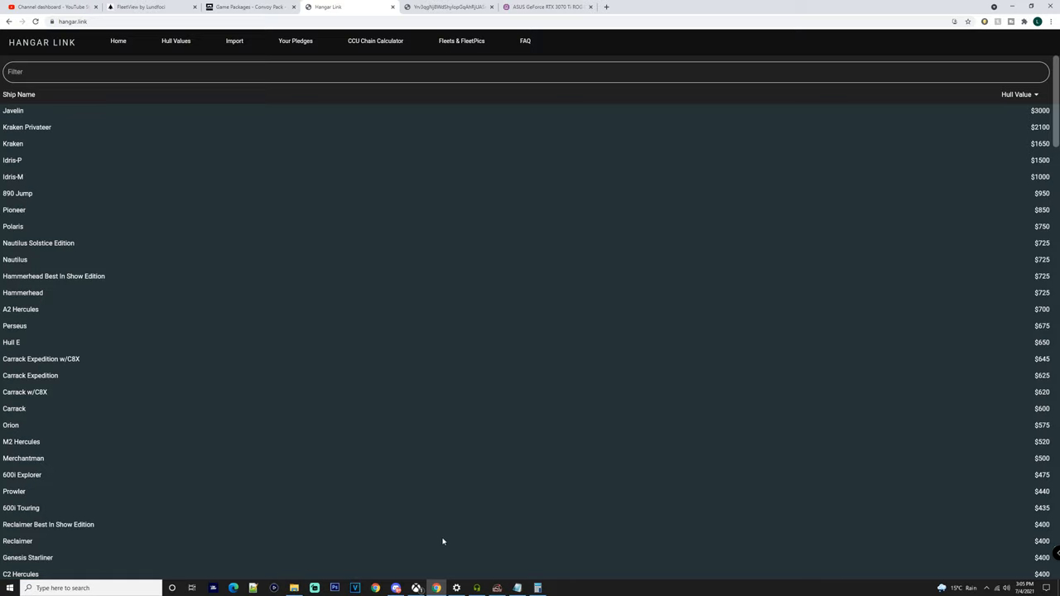
{"action": "mouse_move", "coordinate": [18, 341]}
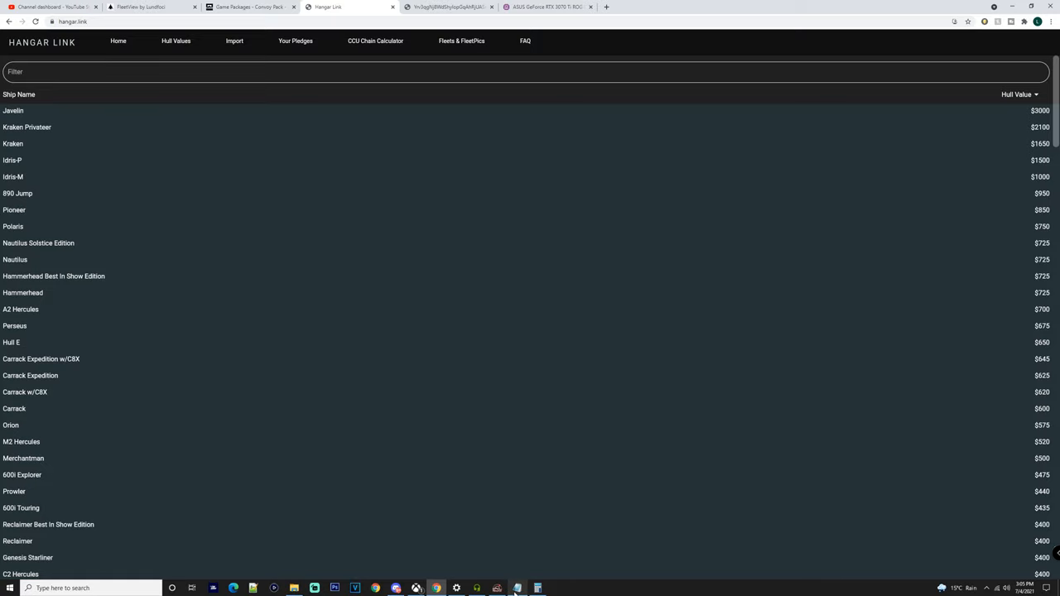
{"action": "left_click", "coordinate": [537, 588]}
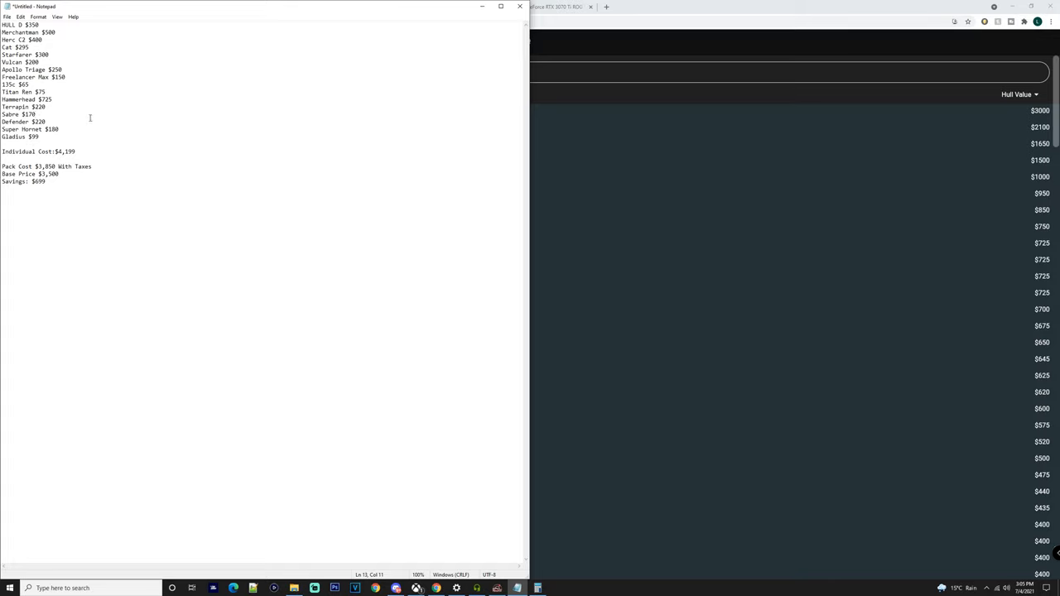
{"action": "mouse_move", "coordinate": [463, 174]}
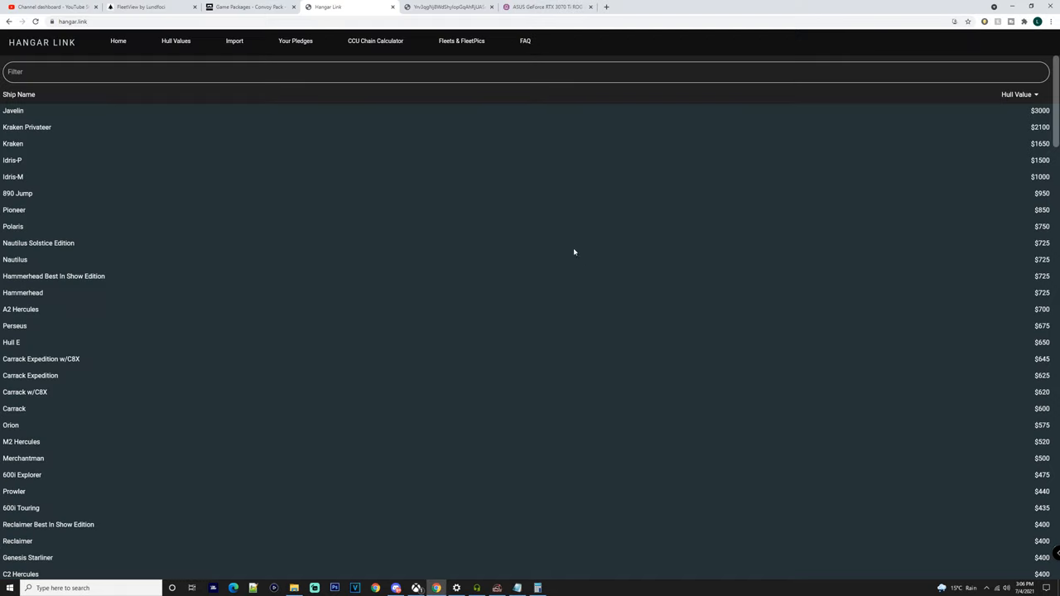
- Scroll through the Convoy Pack's ship list again, then return to the FleetView size comparison
{"action": "left_click", "coordinate": [248, 7]}
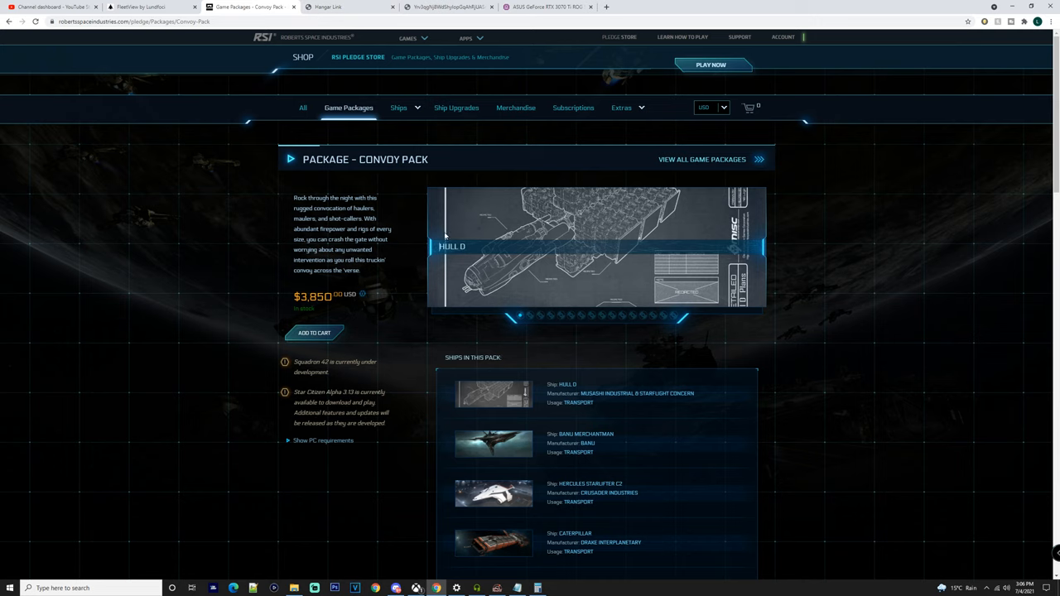
{"action": "scroll", "scroll_direction": "down", "scroll_amount": 3}
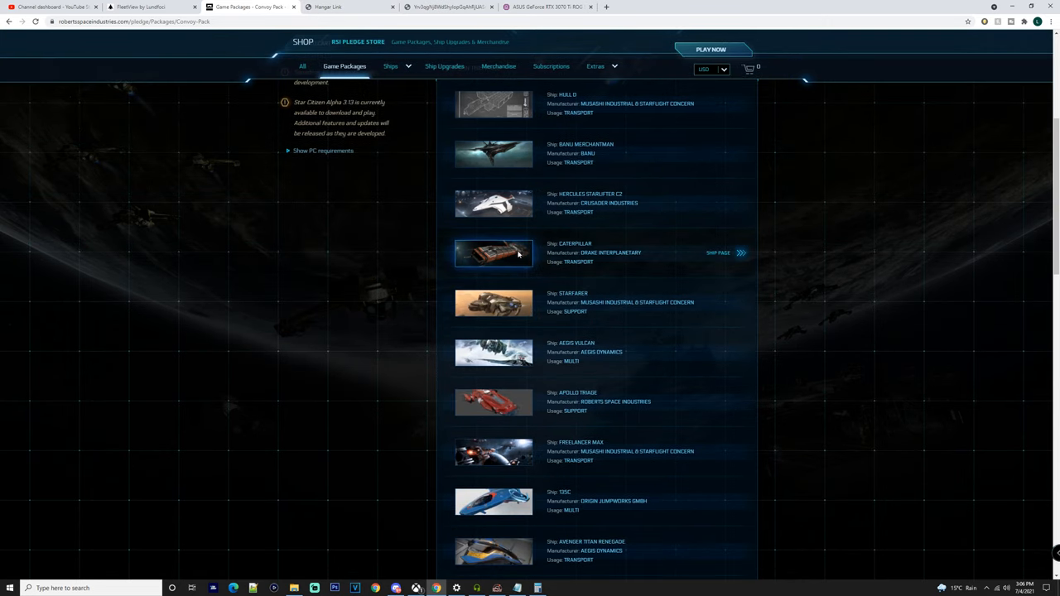
{"action": "scroll", "scroll_direction": "down", "scroll_amount": 3}
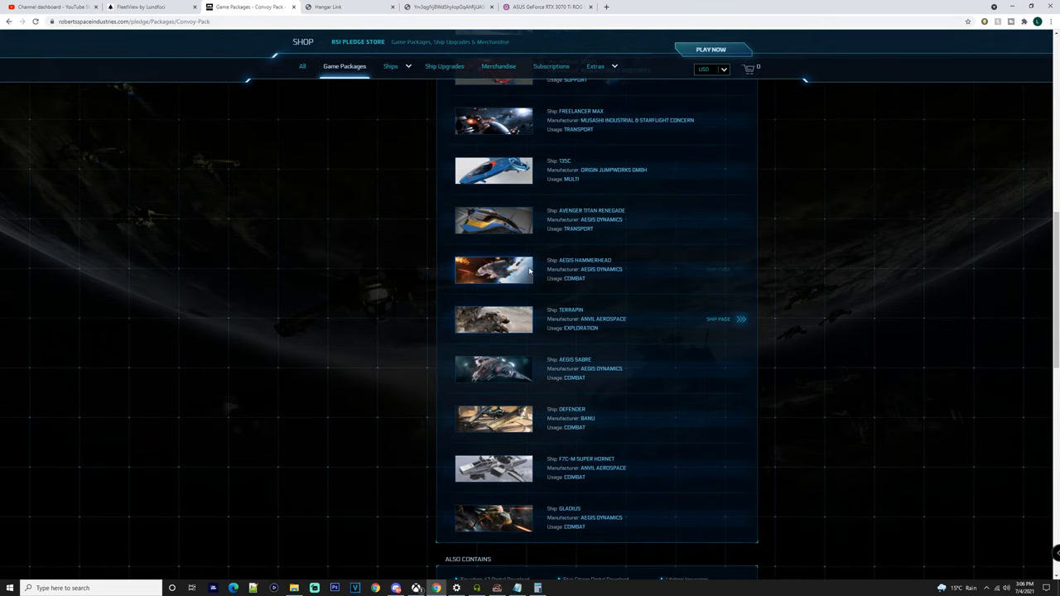
{"action": "mouse_move", "coordinate": [544, 358]}
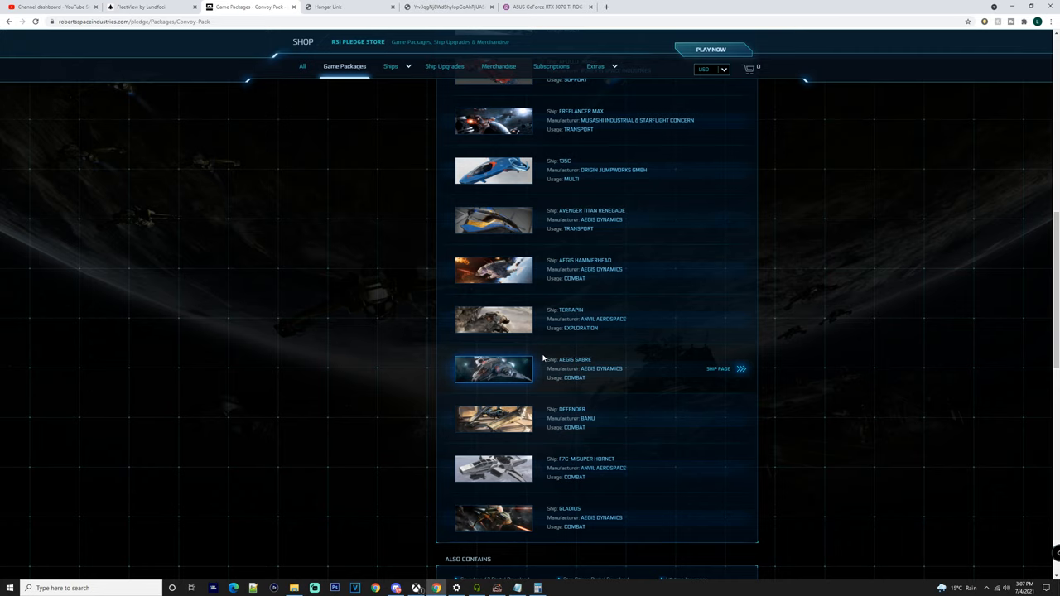
{"action": "scroll", "scroll_direction": "up", "scroll_amount": 3}
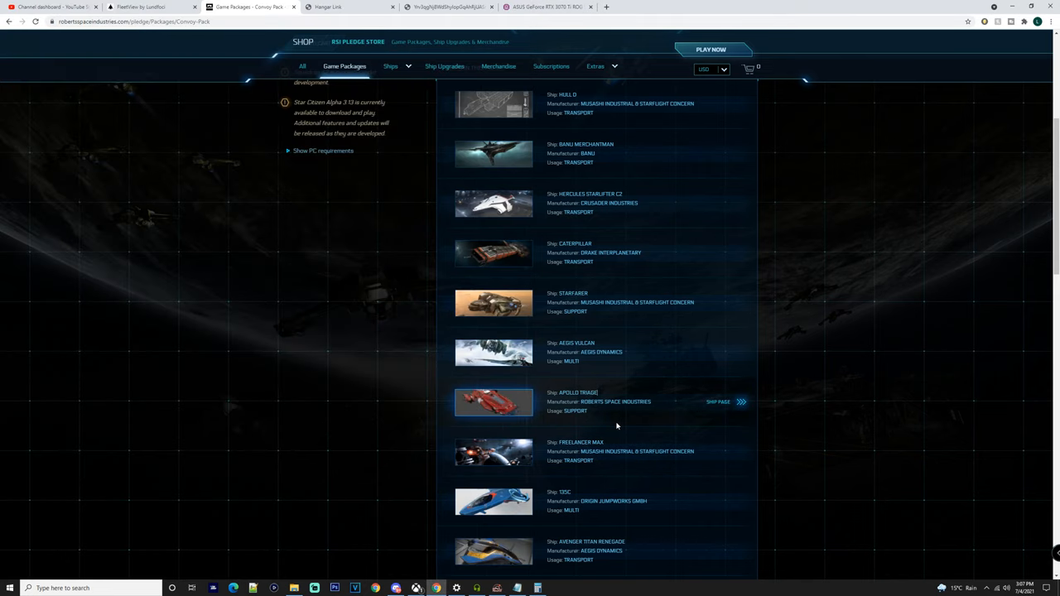
{"action": "mouse_move", "coordinate": [619, 404]}
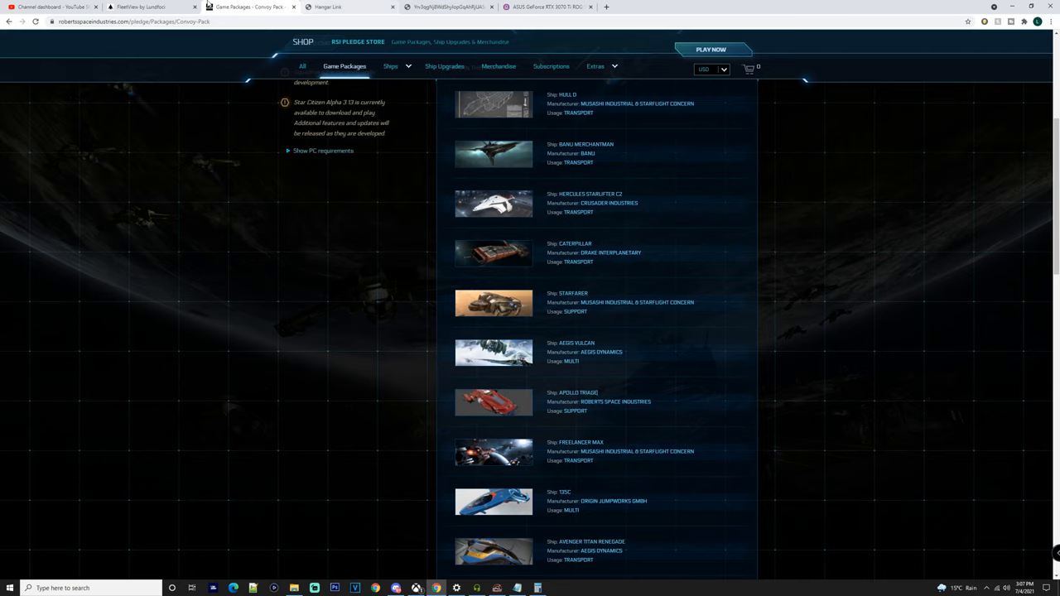
{"action": "left_click", "coordinate": [149, 7]}
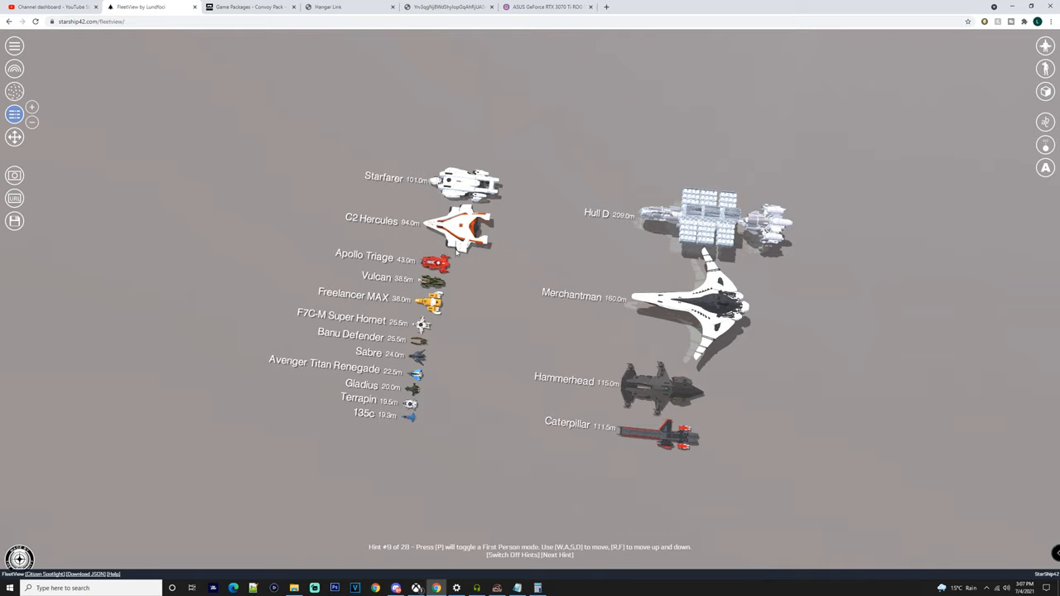
{"action": "mouse_move", "coordinate": [394, 341]}
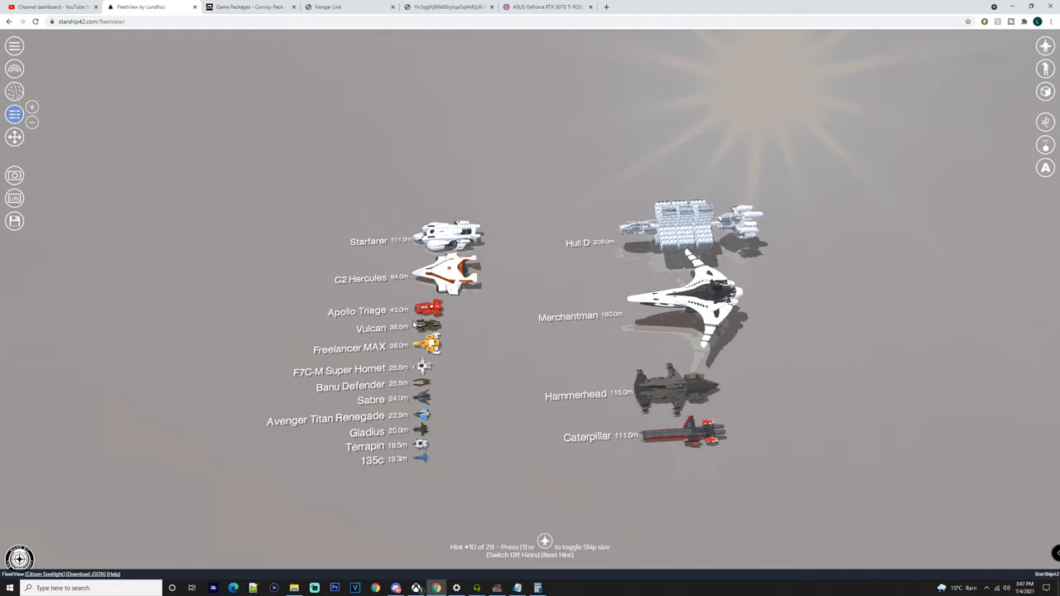
{"action": "mouse_move", "coordinate": [539, 388]}
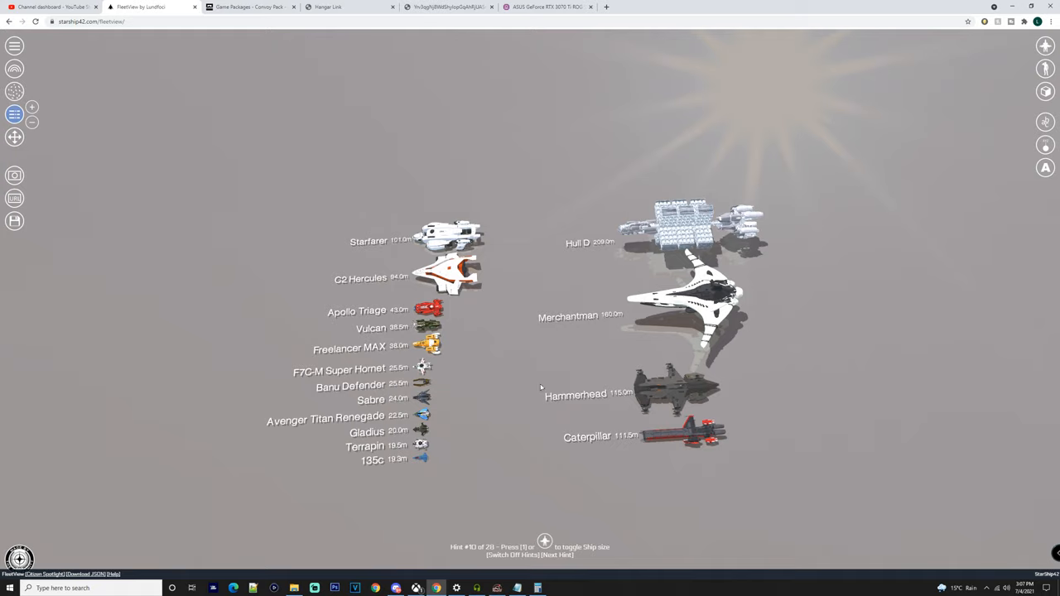
{"action": "mouse_move", "coordinate": [331, 238]}
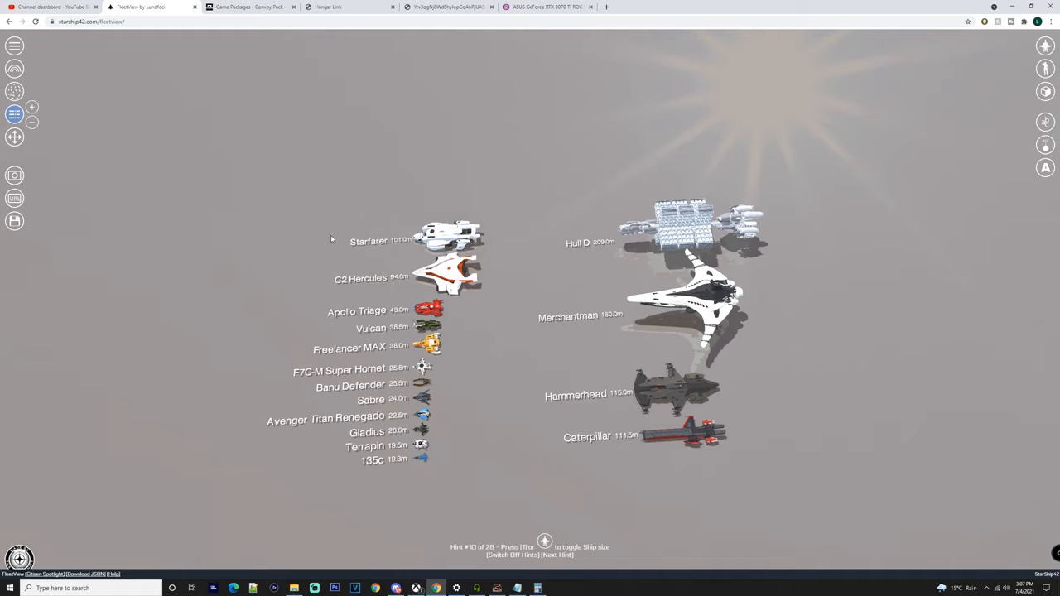
- Recheck the Convoy Pack's $3,850 page, then return to Hangar Link's hull values list
{"action": "left_click", "coordinate": [248, 6]}
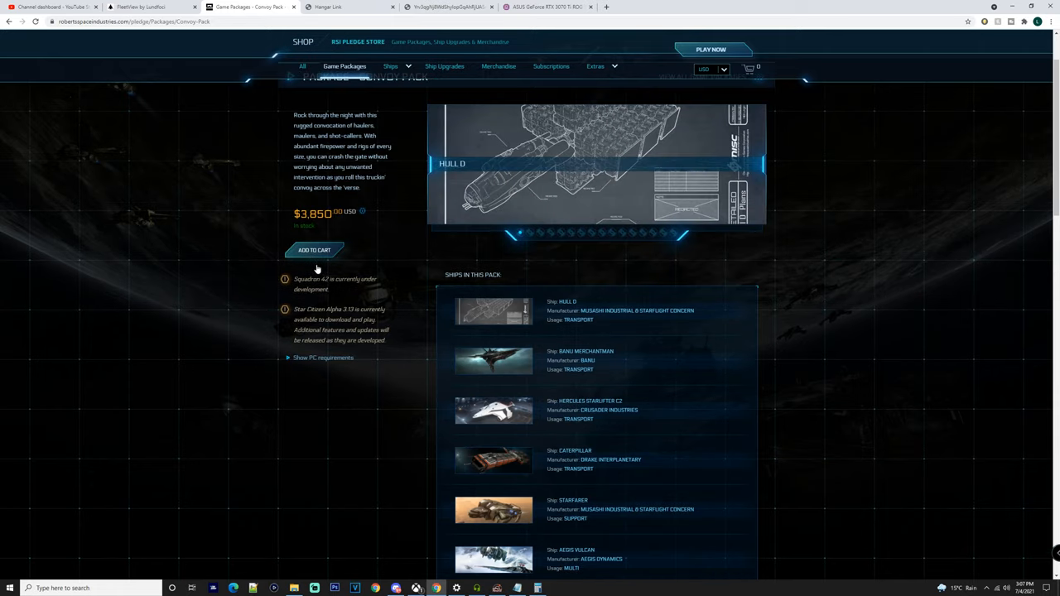
{"action": "mouse_move", "coordinate": [332, 205]}
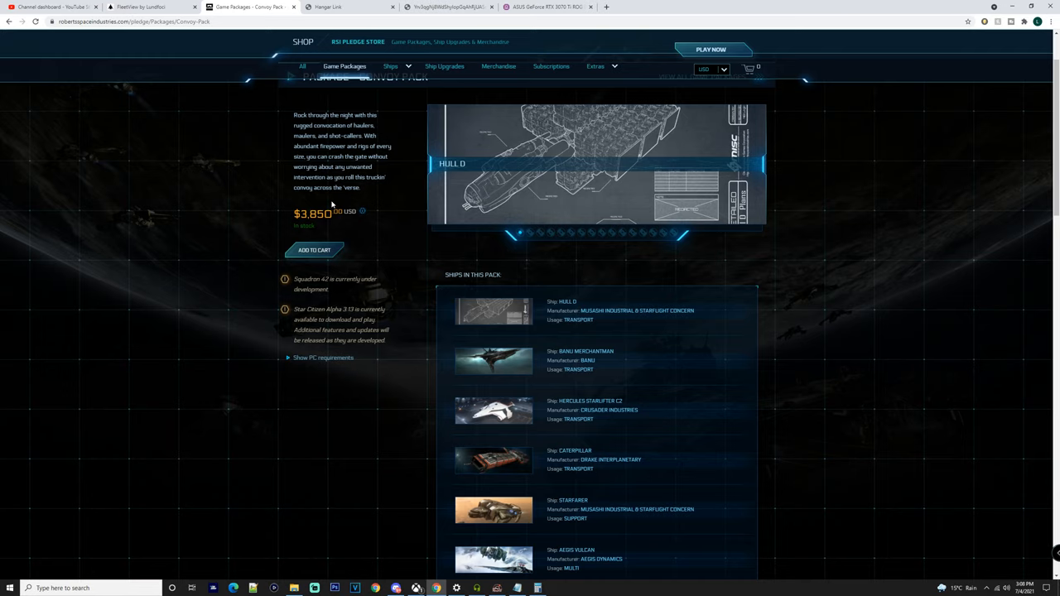
{"action": "left_click", "coordinate": [348, 6]}
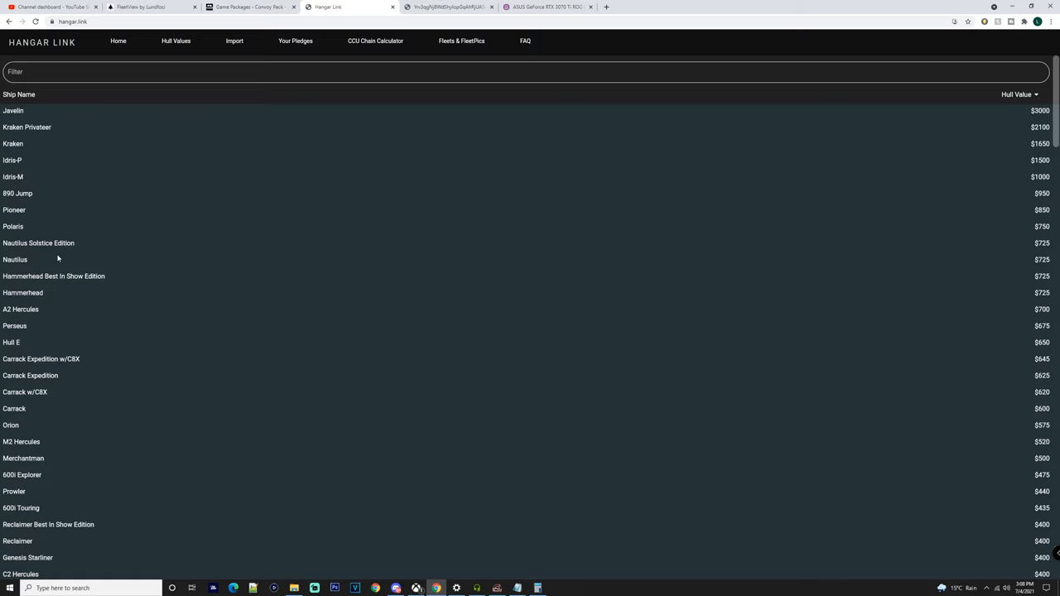
{"action": "mouse_move", "coordinate": [54, 258]}
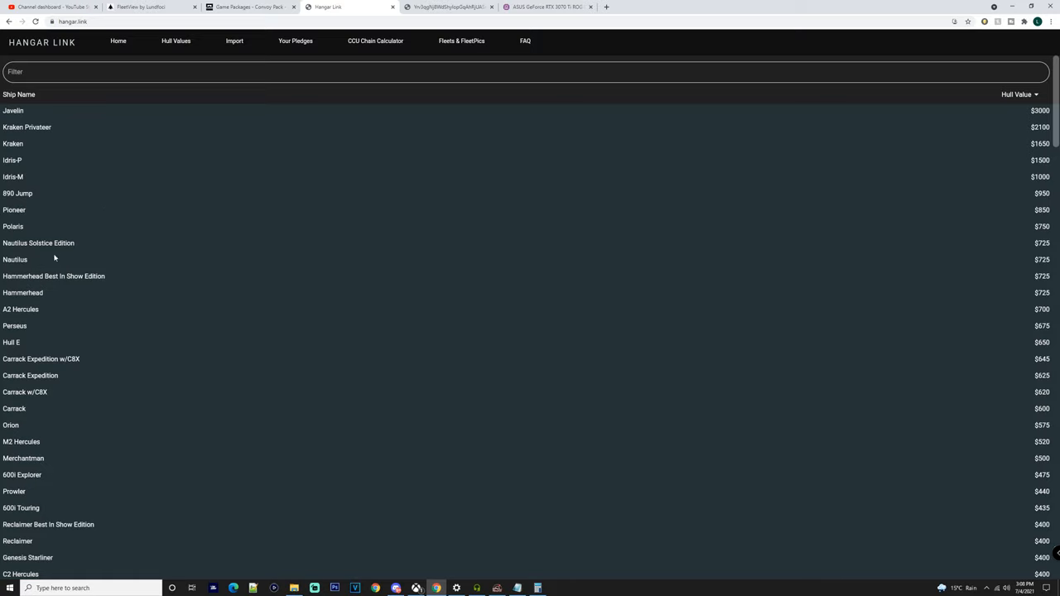
{"action": "mouse_move", "coordinate": [65, 46]}
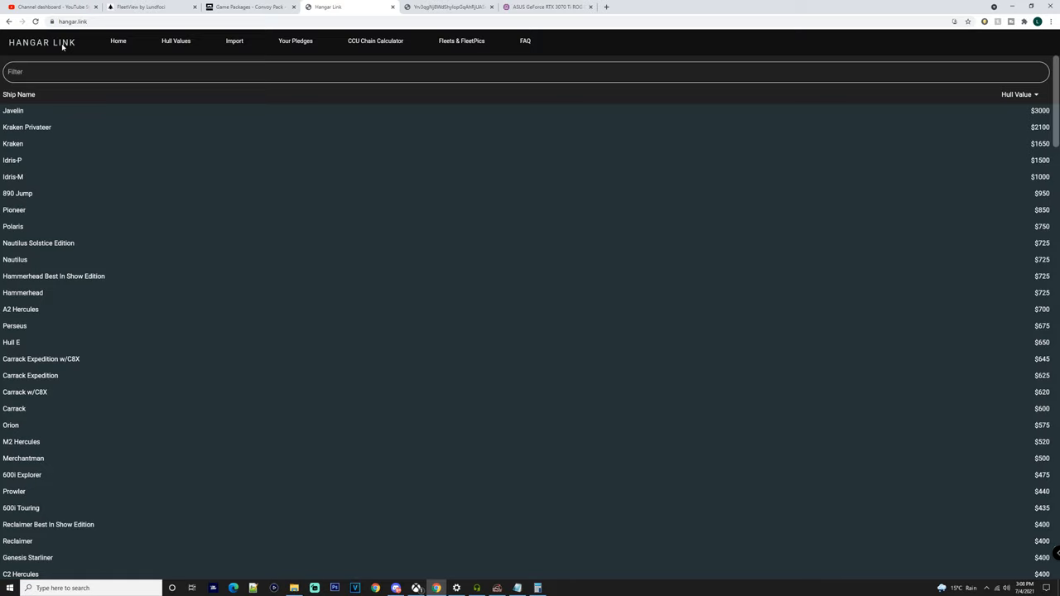
{"action": "scroll", "scroll_direction": "down", "scroll_amount": 3}
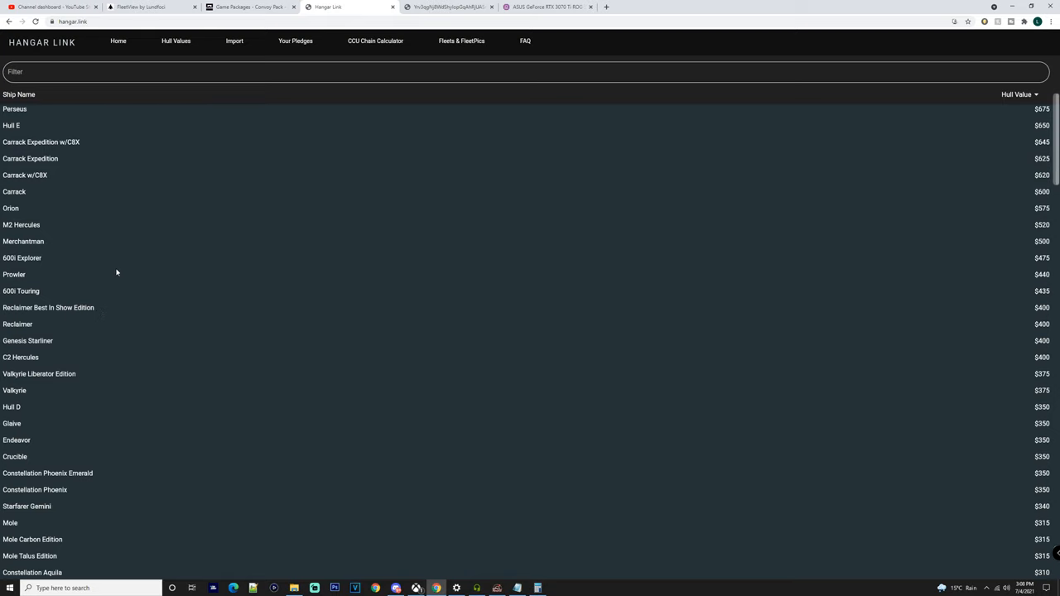
{"action": "scroll", "scroll_direction": "up", "scroll_amount": 3}
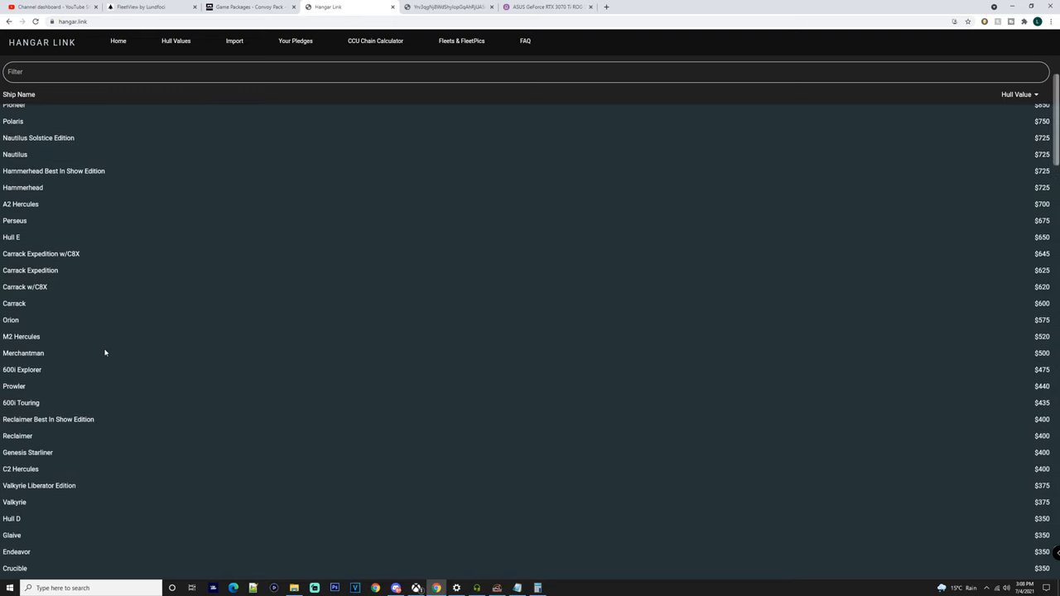
{"action": "scroll", "scroll_direction": "up", "scroll_amount": 3}
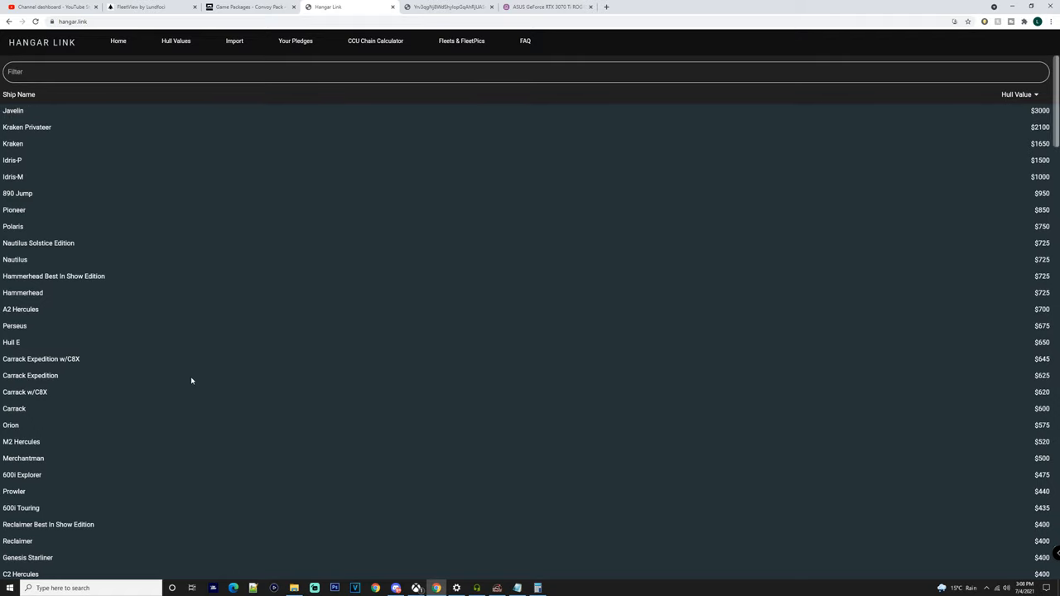